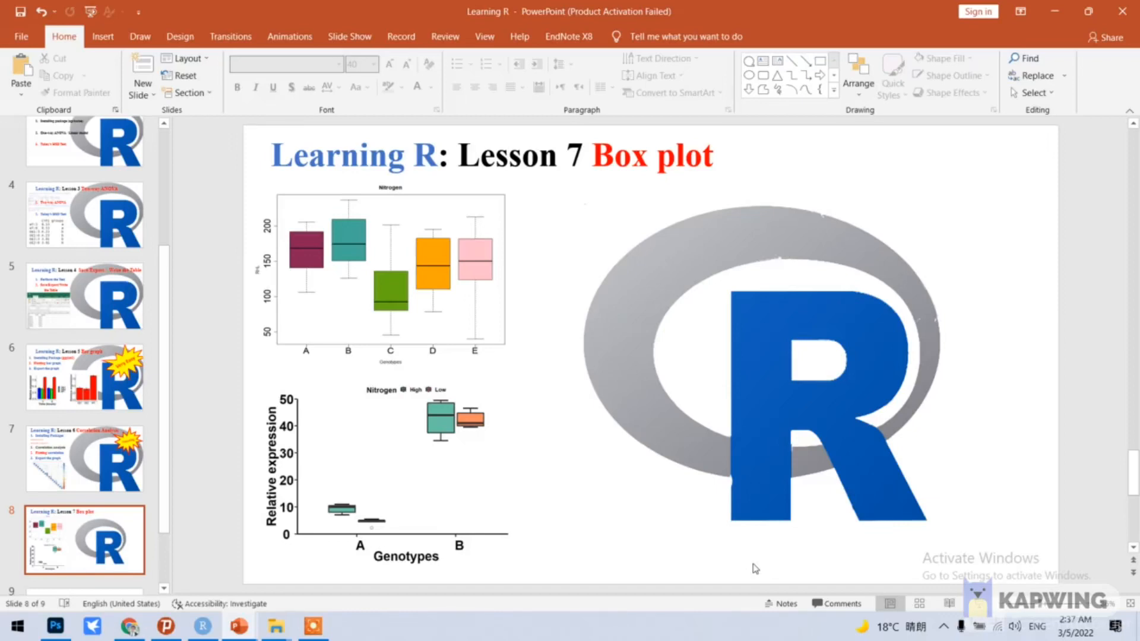
mouse_move(615, 444)
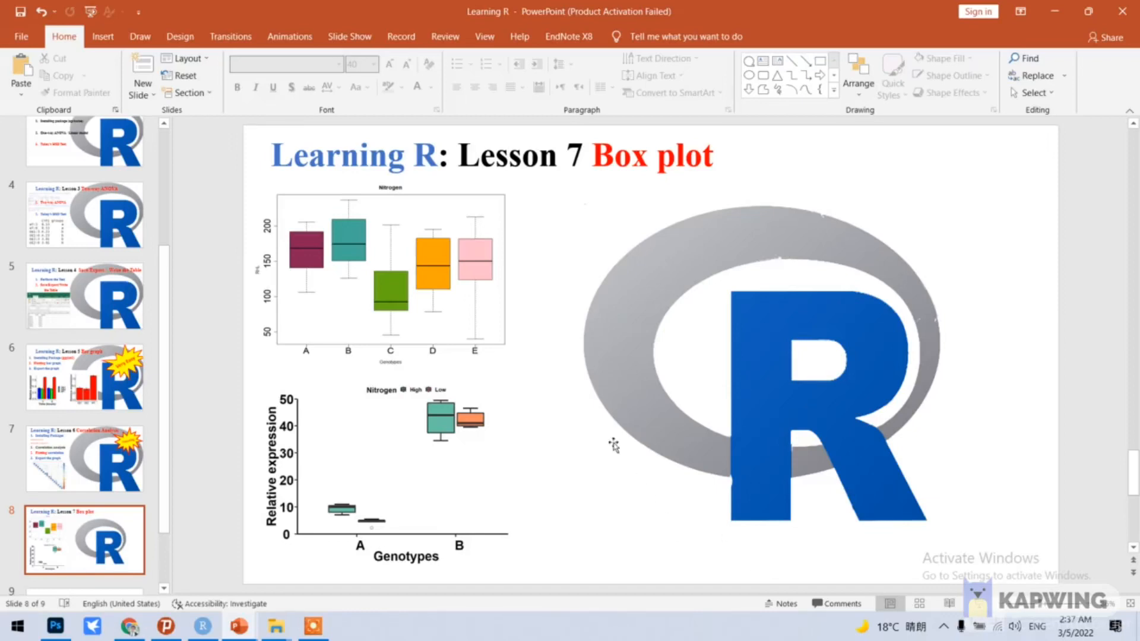
mouse_move(231, 415)
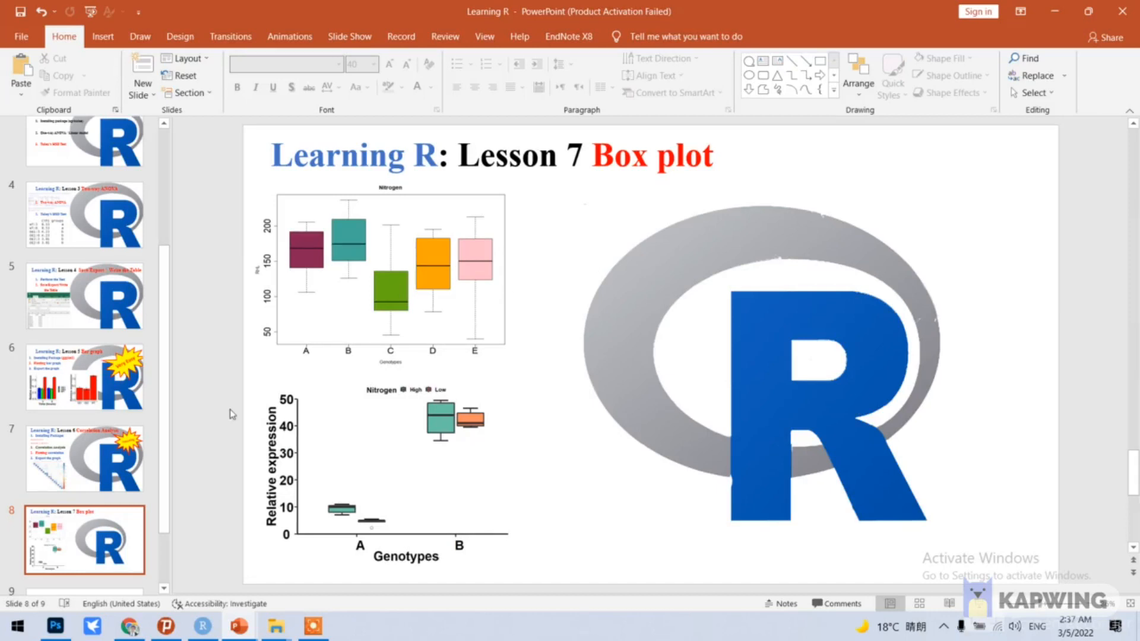
Set the working directory to F:/R and load the package libraries, with two reported missing
click(204, 626)
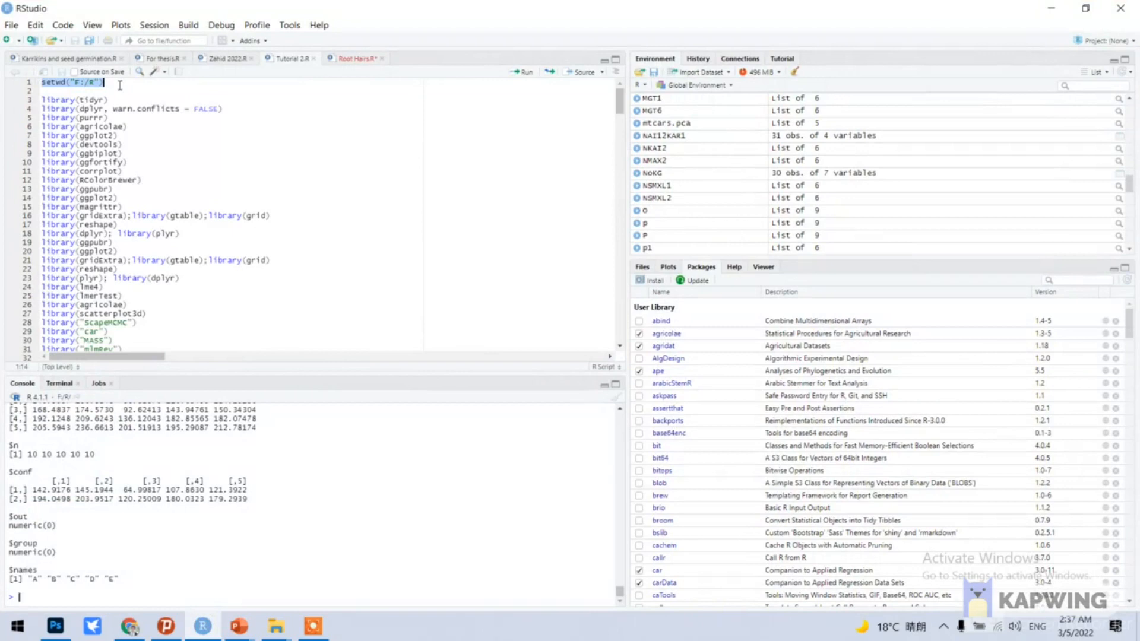
mouse_move(521, 80)
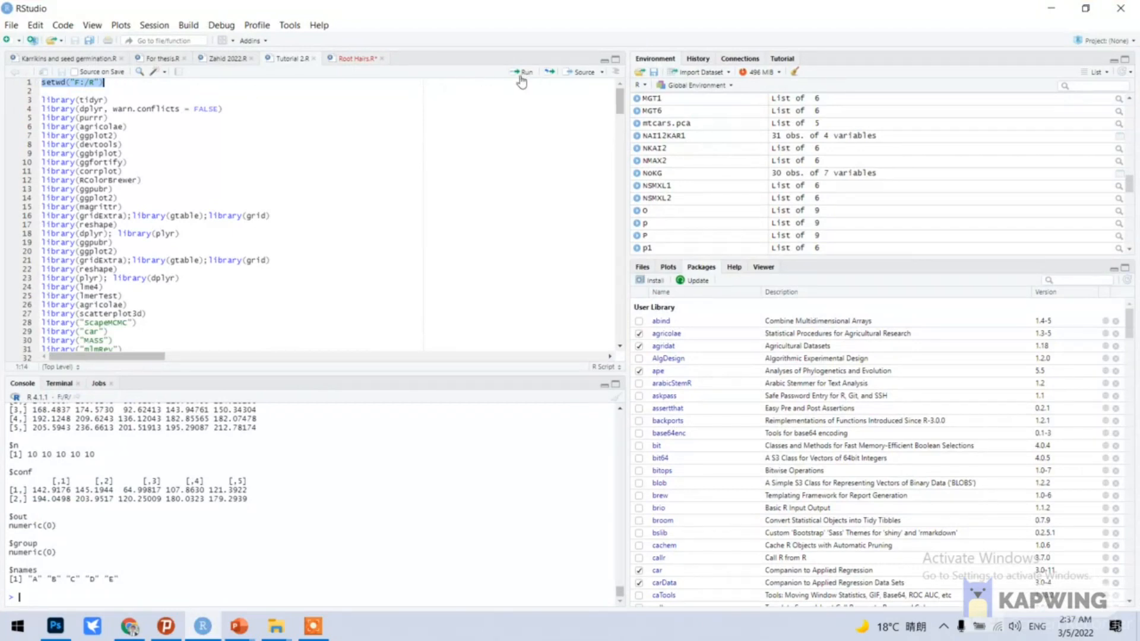
click(521, 71)
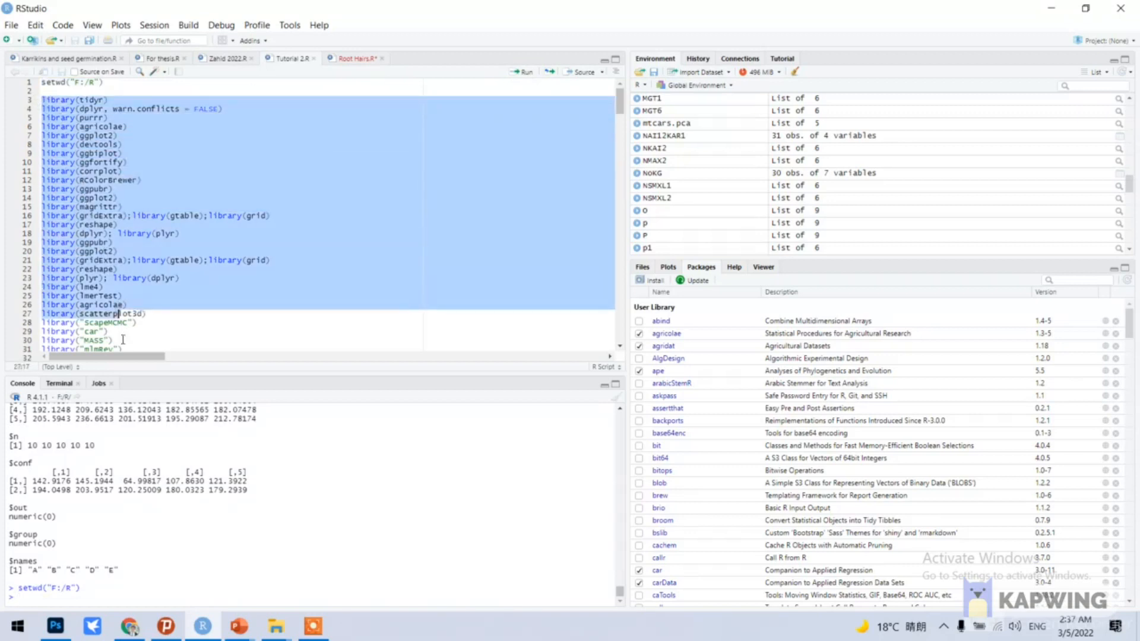
scroll(down, 3)
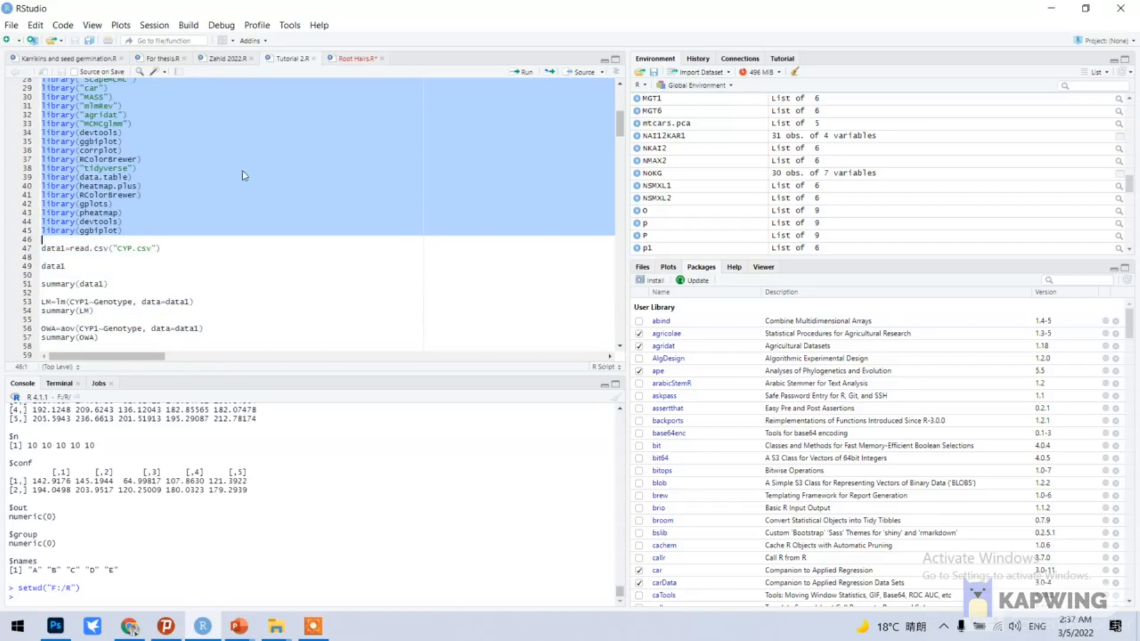
mouse_move(511, 88)
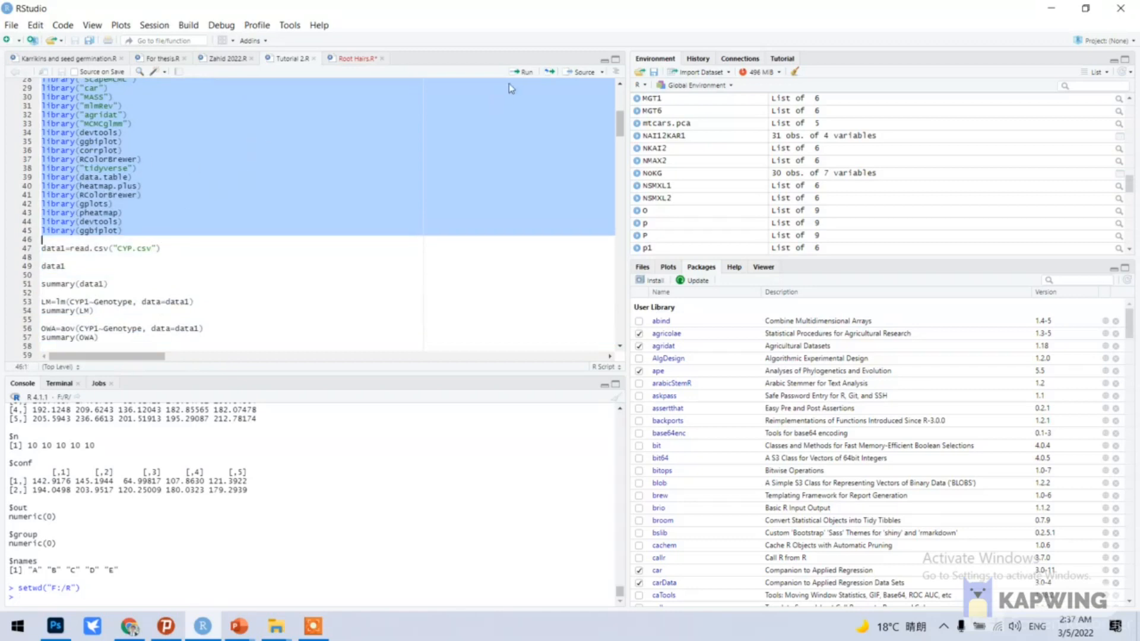
click(521, 71)
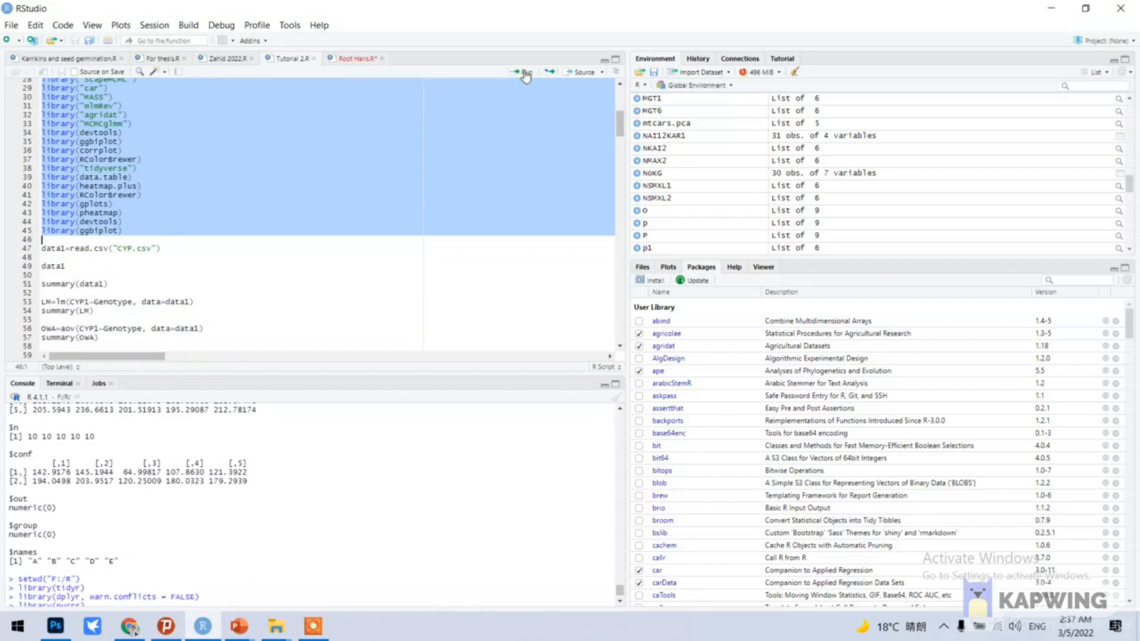
click(525, 72)
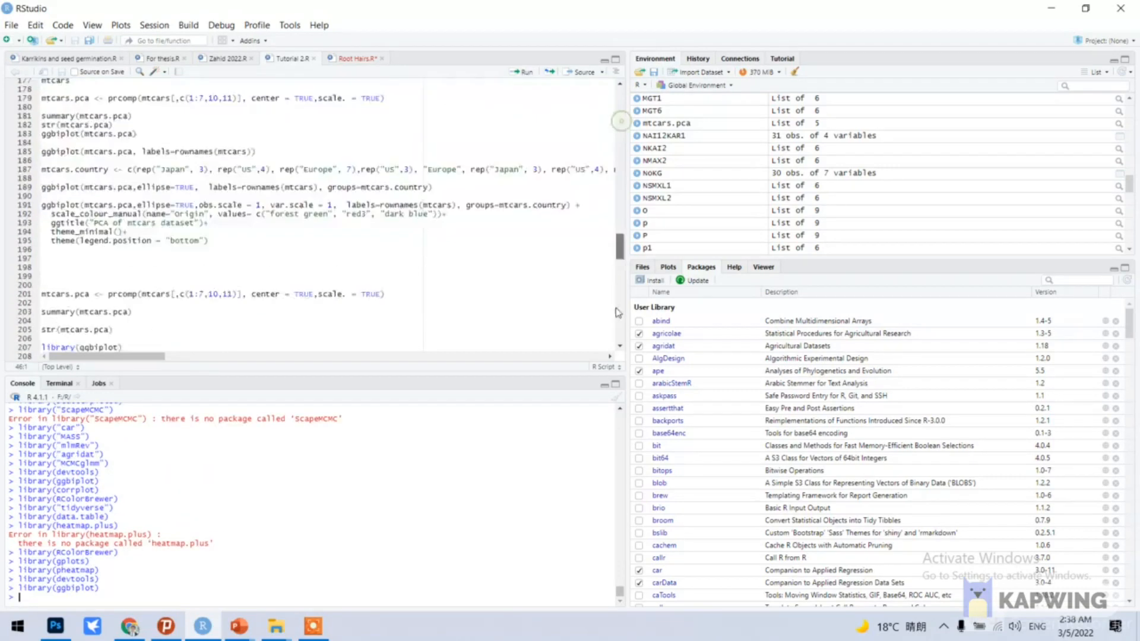
Scroll the script to the box plot code that reads dataA.csv and dataB.csv
scroll(down, 3)
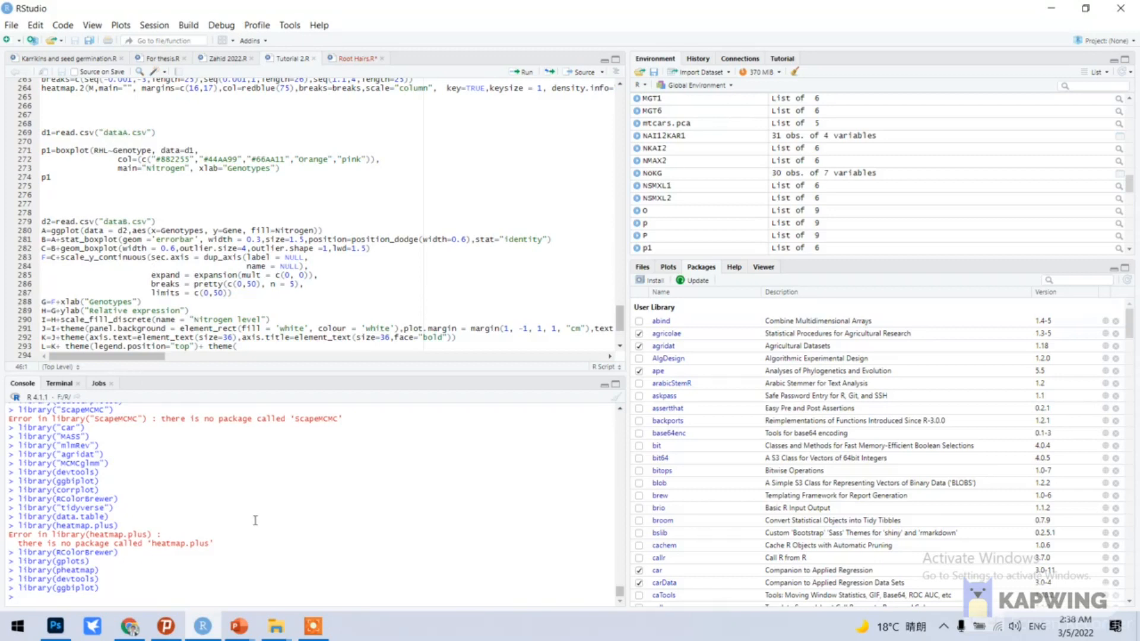
mouse_move(275, 625)
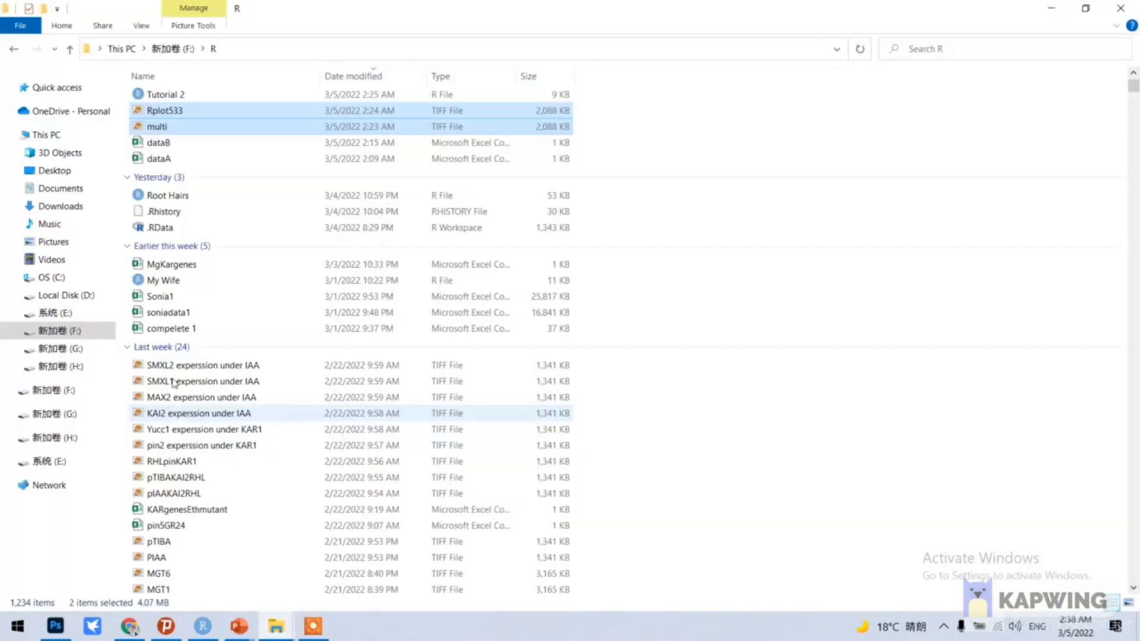
Open dataA in Excel to inspect its columns, dismissing the Office activation notice
click(158, 158)
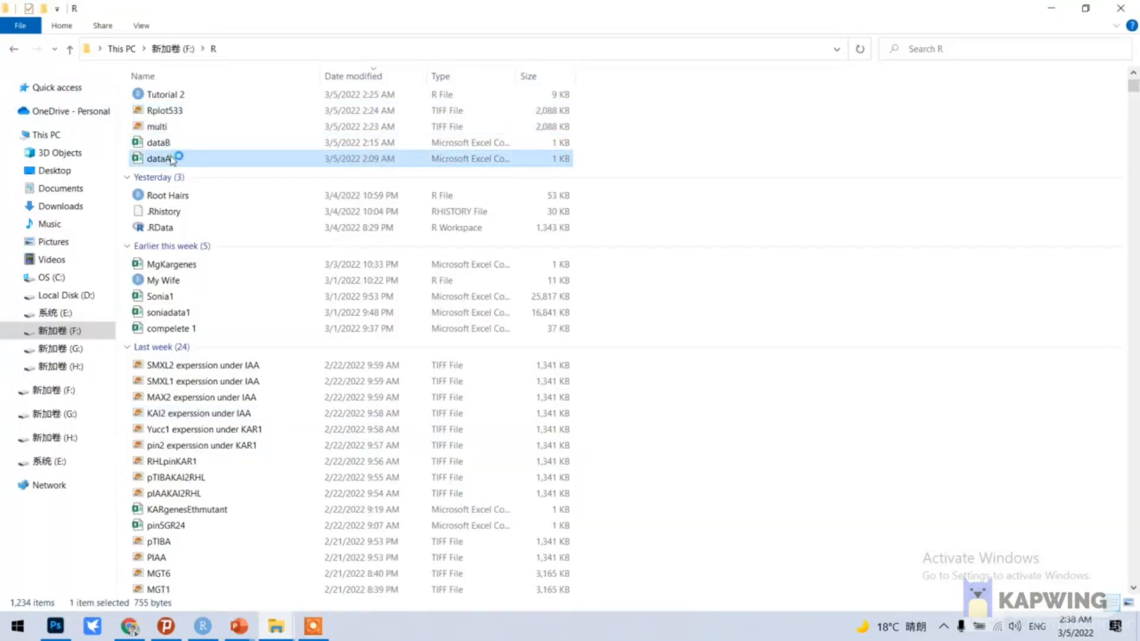
double_click(160, 159)
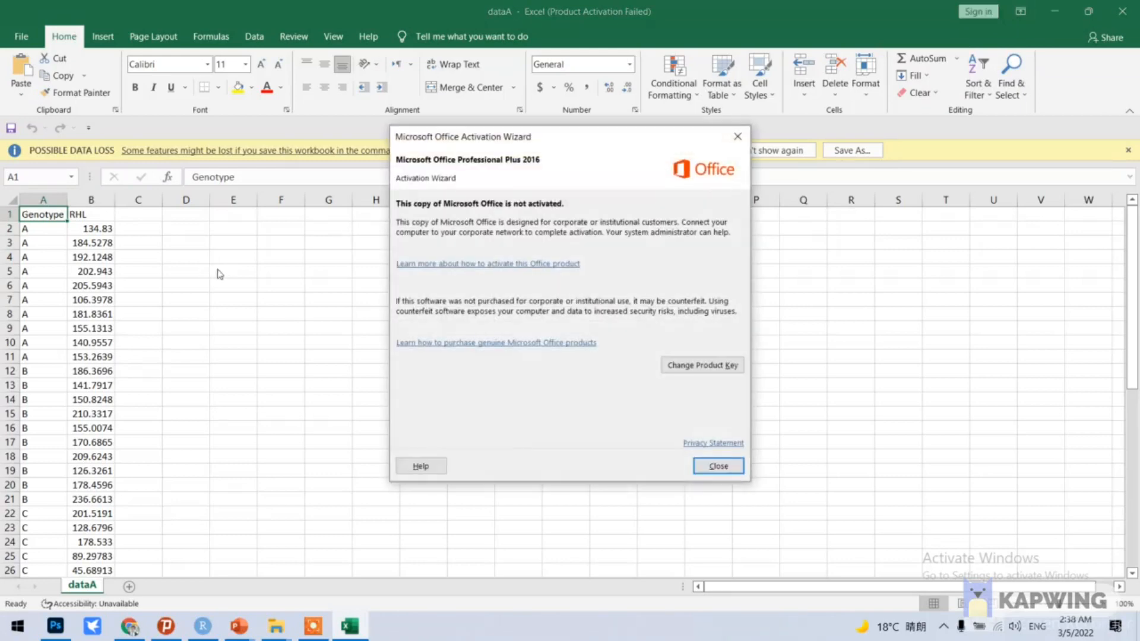
click(716, 466)
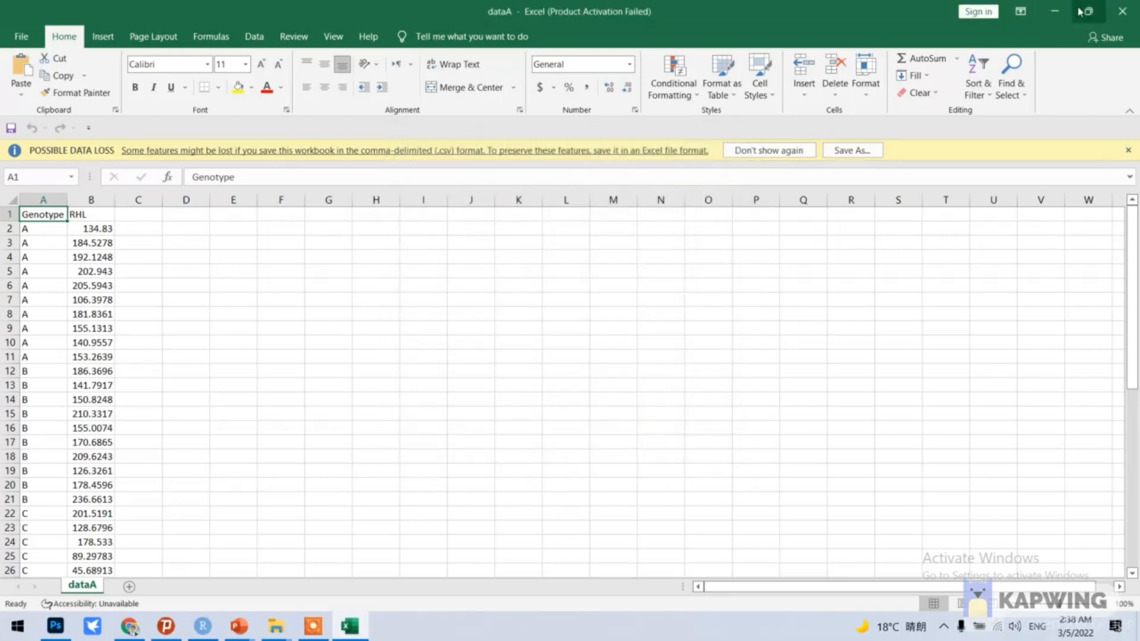
click(275, 625)
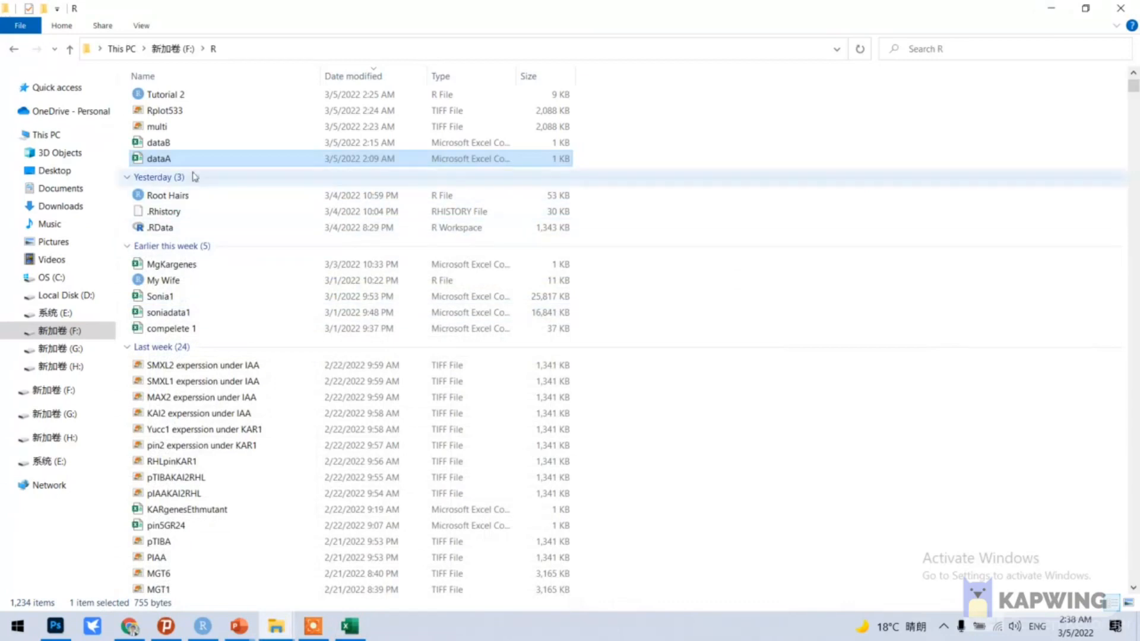
Open dataB in Excel to inspect its columns and return to the R script
click(159, 142)
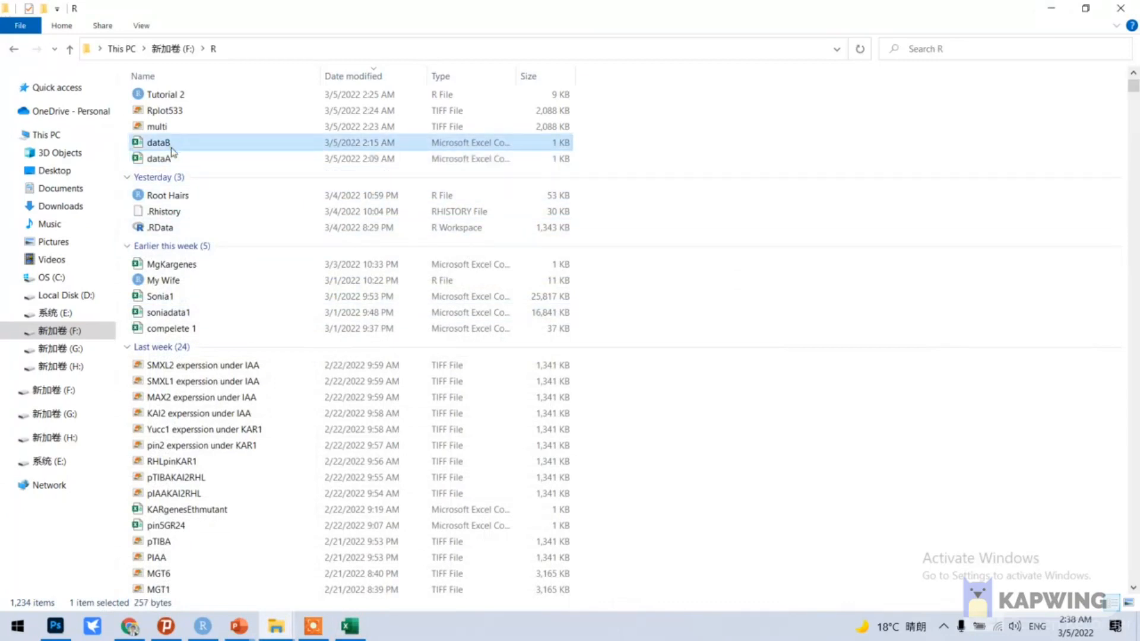
double_click(158, 158)
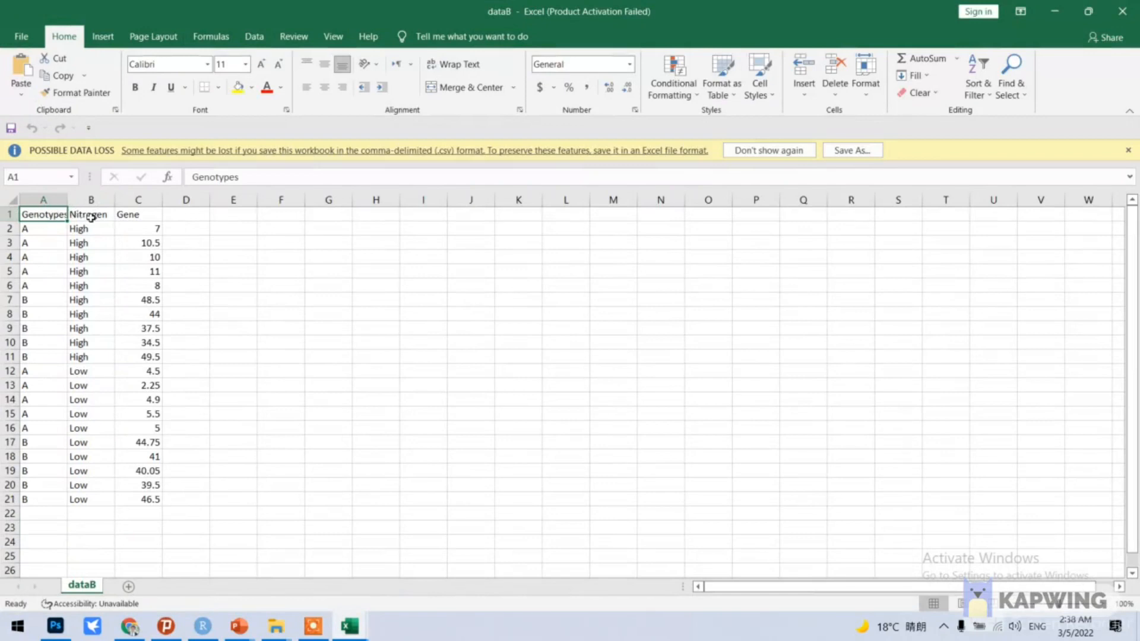
mouse_move(321, 573)
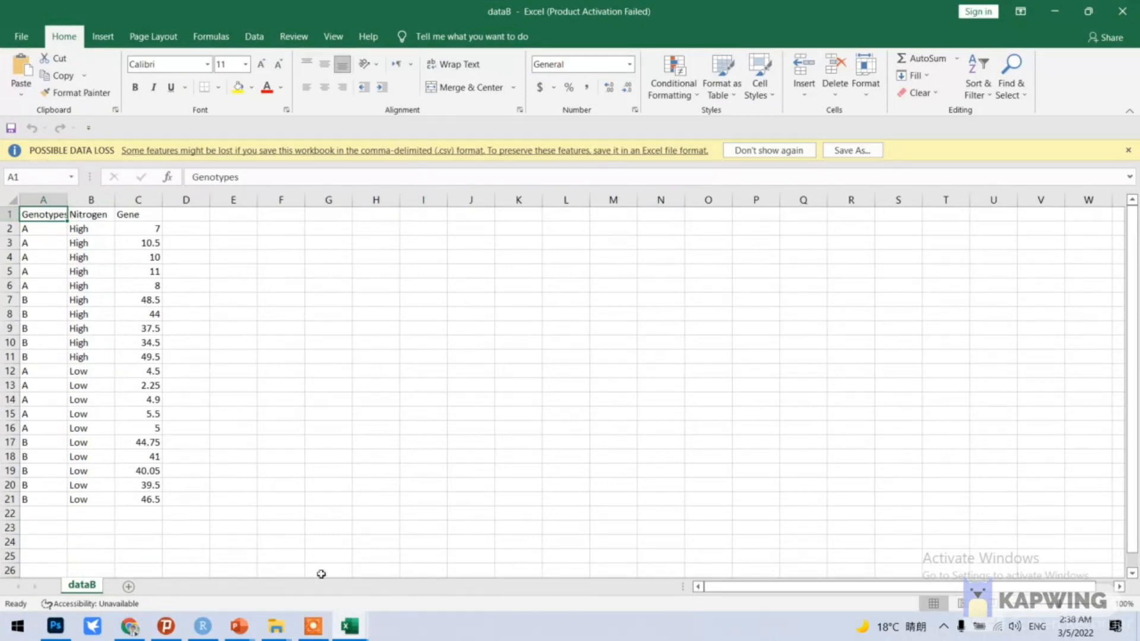
click(202, 625)
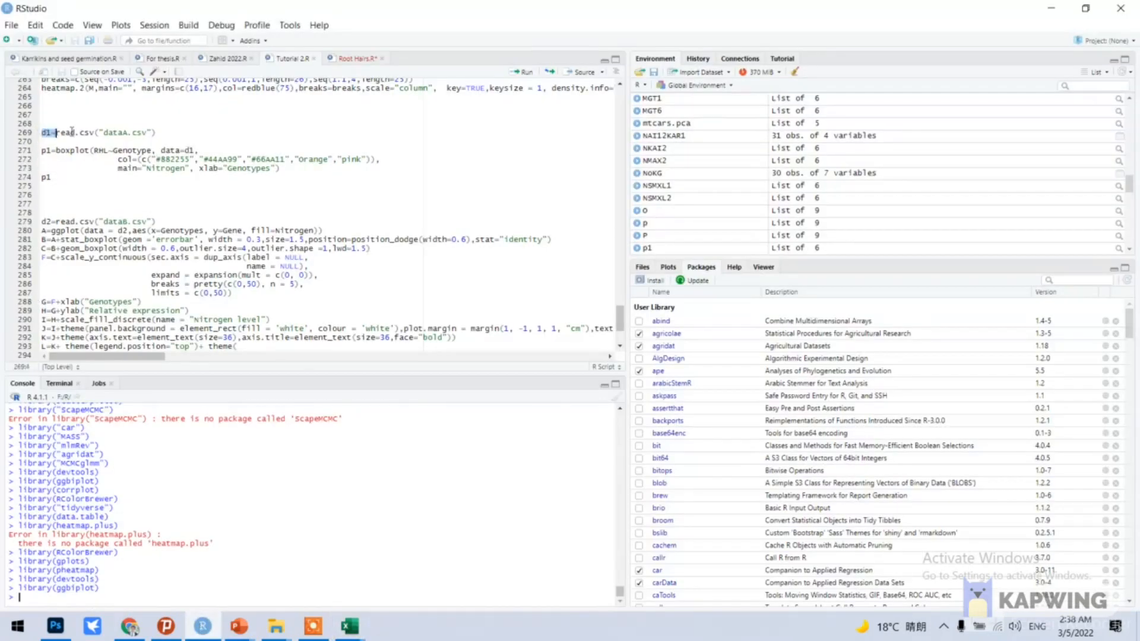
Import dataA.csv as d1 and draw the Nitrogen box plot of RHL across genotypes A–E
triple_click(94, 133)
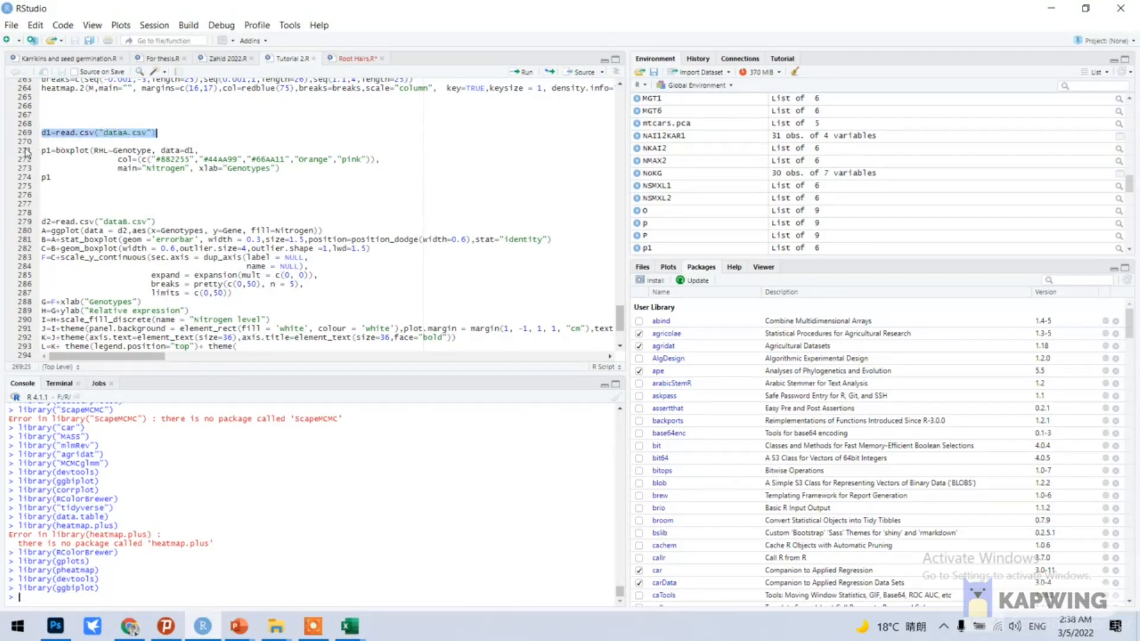
click(521, 71)
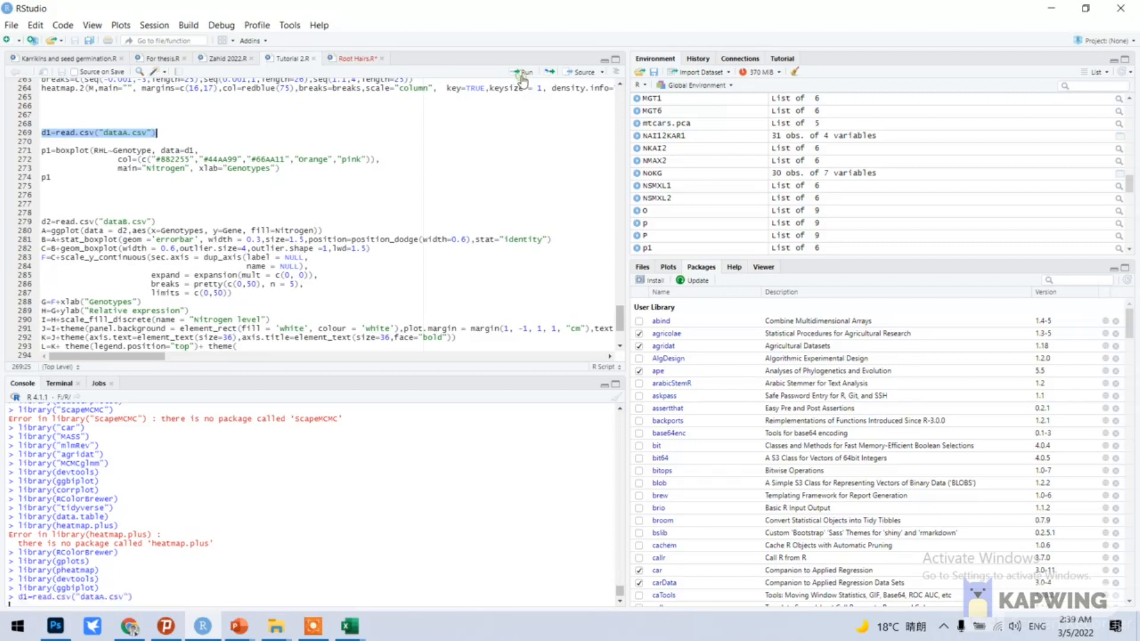
click(522, 71)
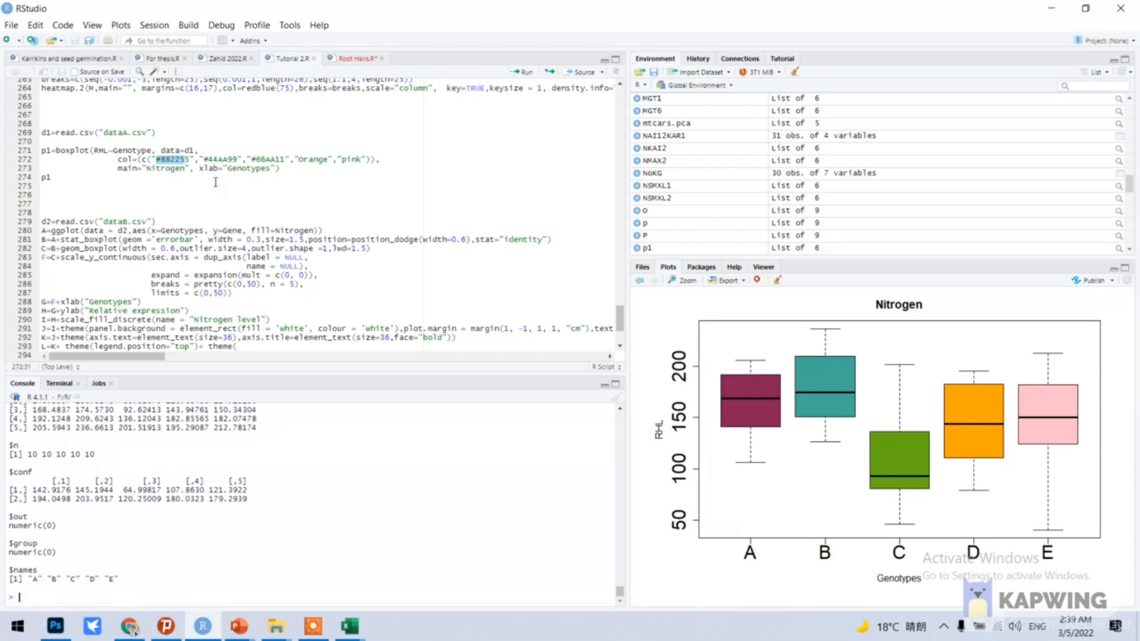
mouse_move(892, 313)
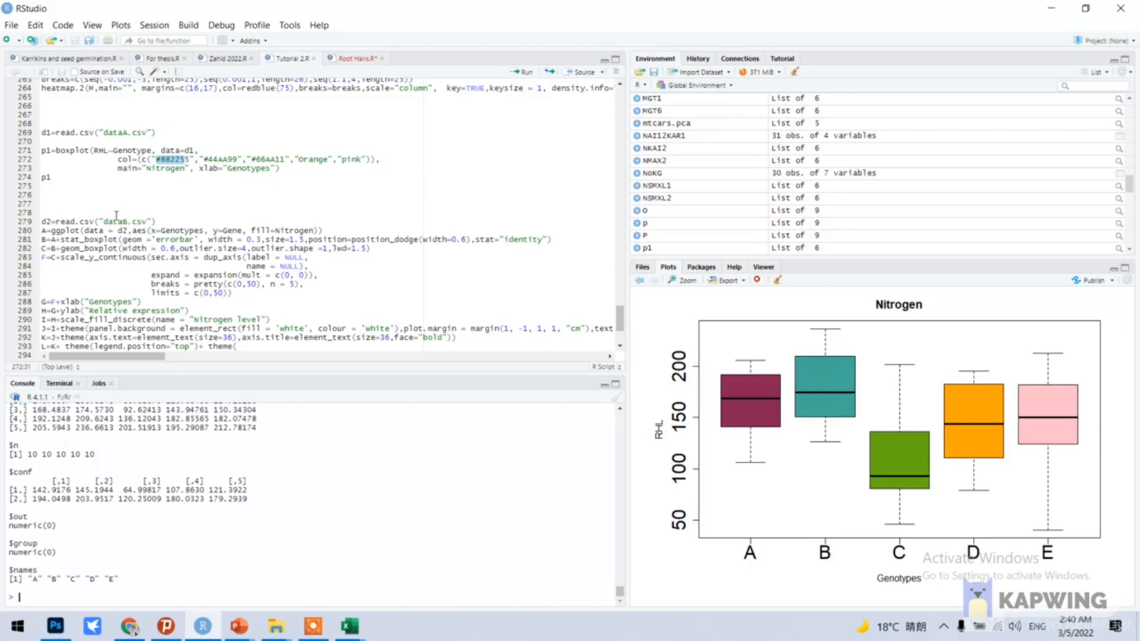
mouse_move(133, 197)
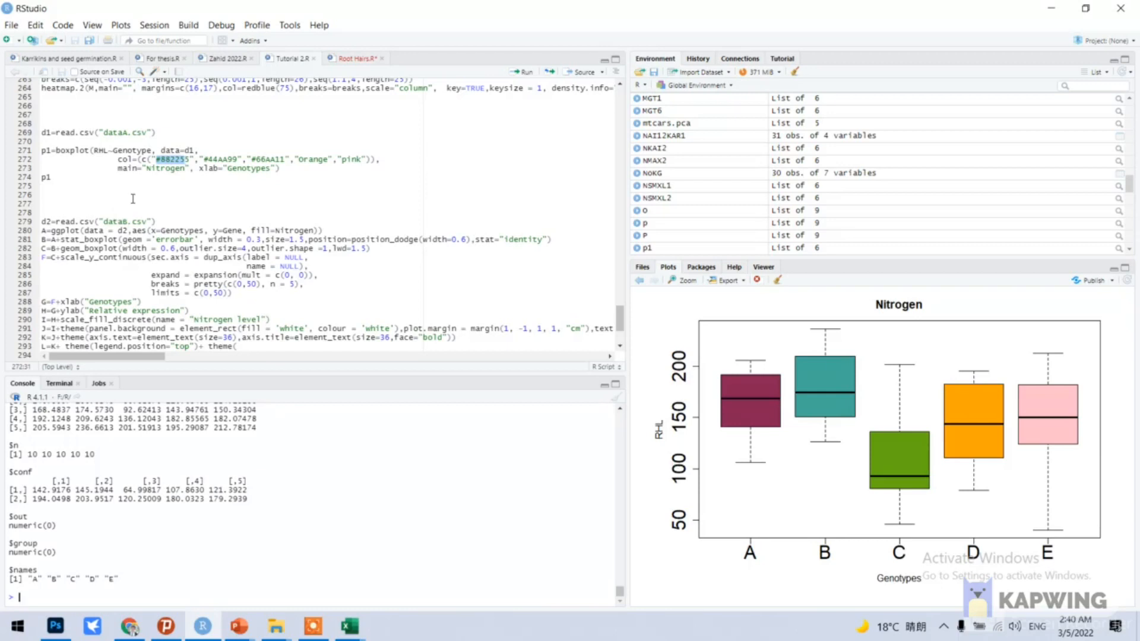
Import dataB.csv as d2 (20 obs, 3 variables) and select the ggplot layer code
click(49, 220)
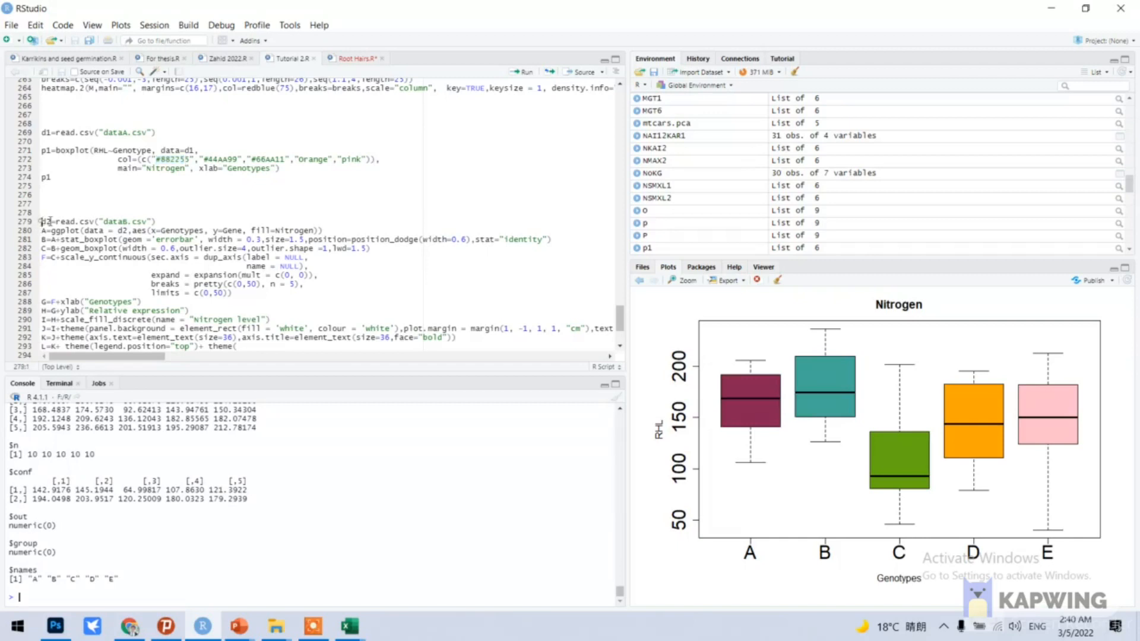
double_click(94, 220)
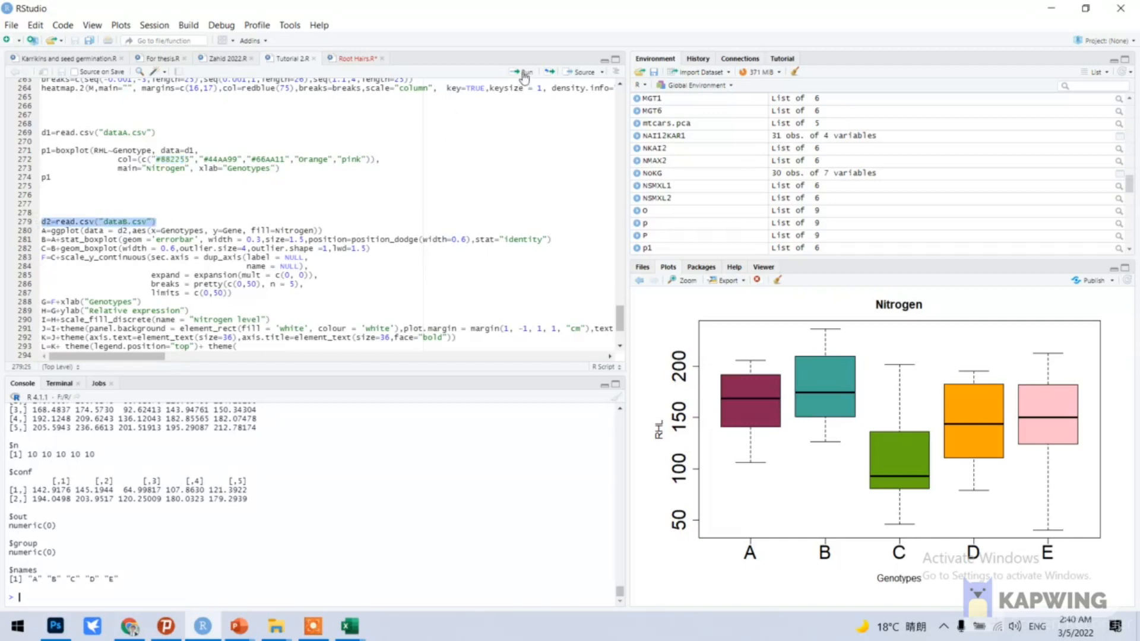
click(520, 72)
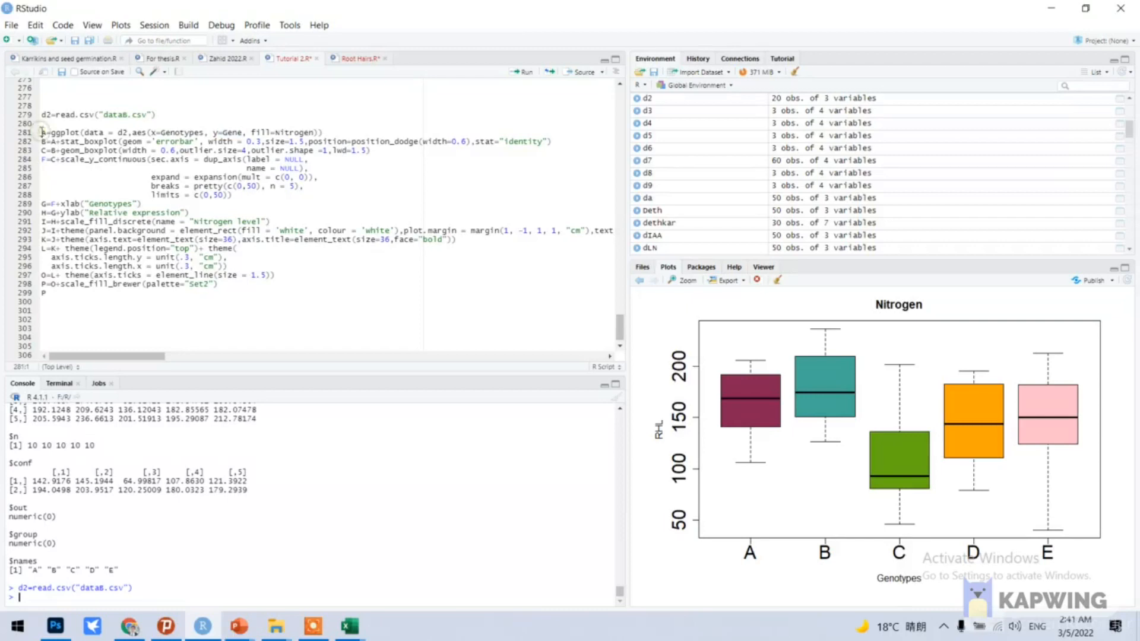
drag(43, 132, 109, 301)
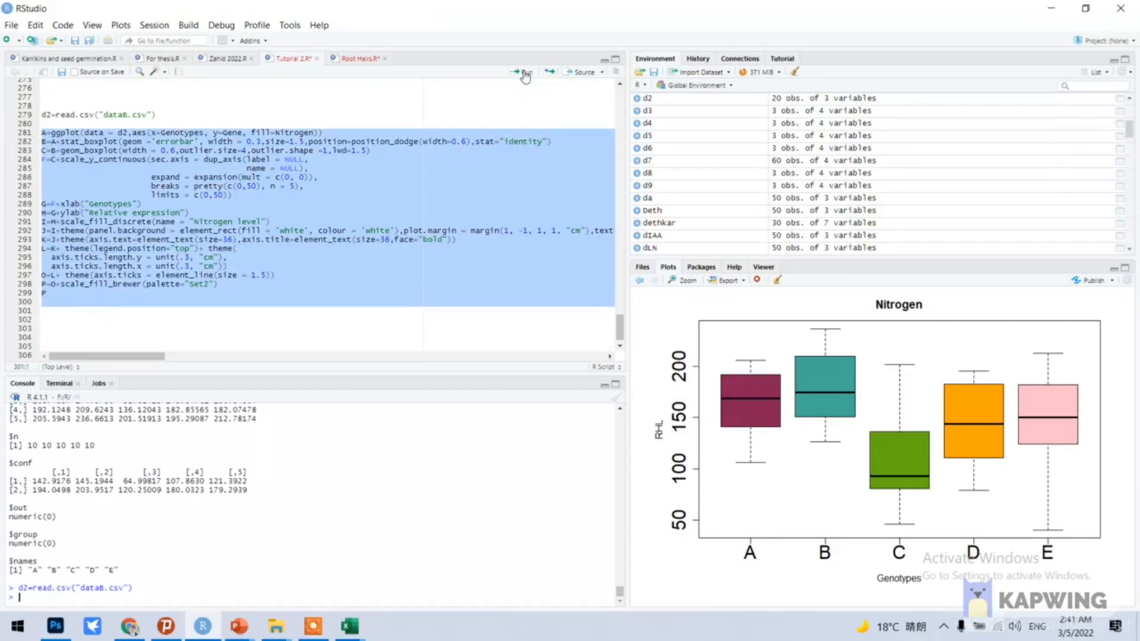
Run the ggplot layer block, drawing empty Gene-versus-Genotypes axes from d2
click(519, 71)
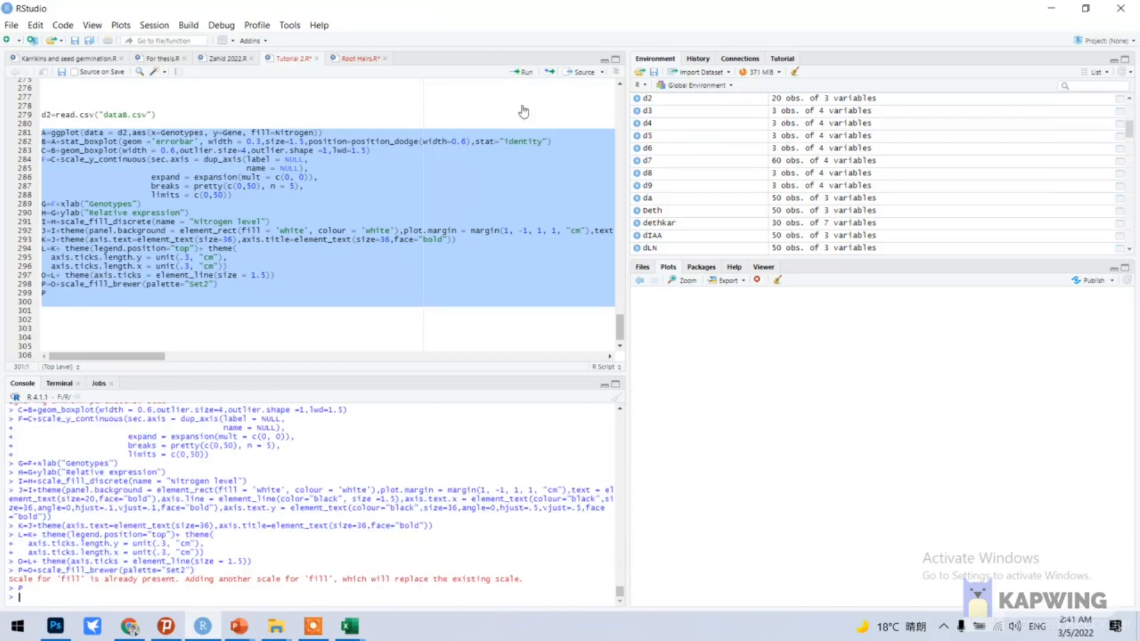
click(520, 71)
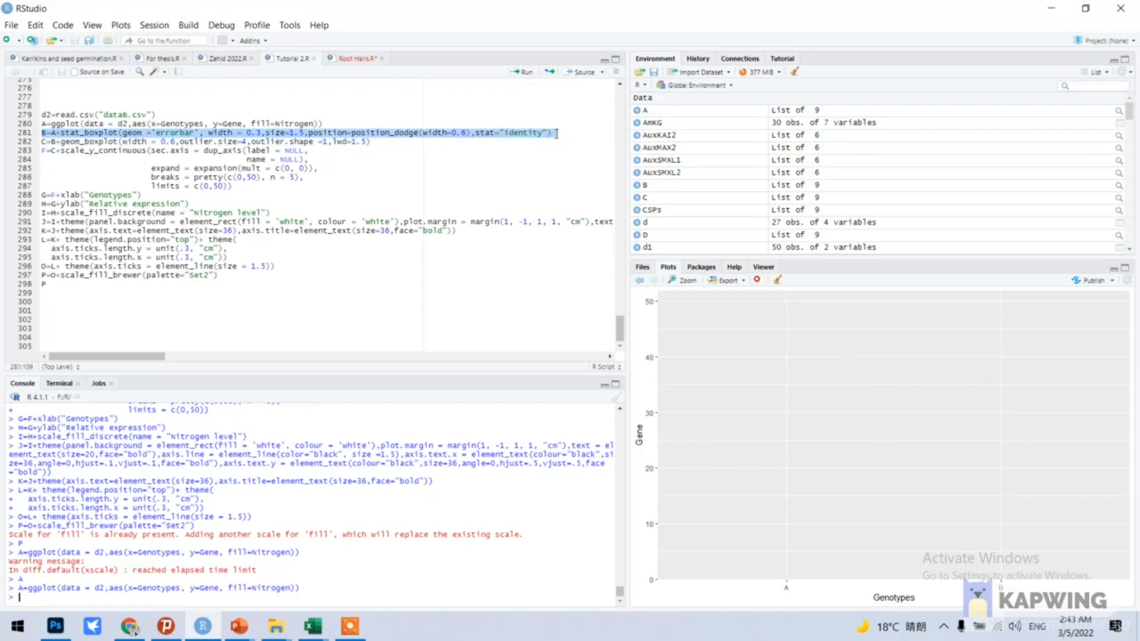
Add error-bar and box-plot layers showing High and Low Nitrogen boxes per genotype
click(521, 72)
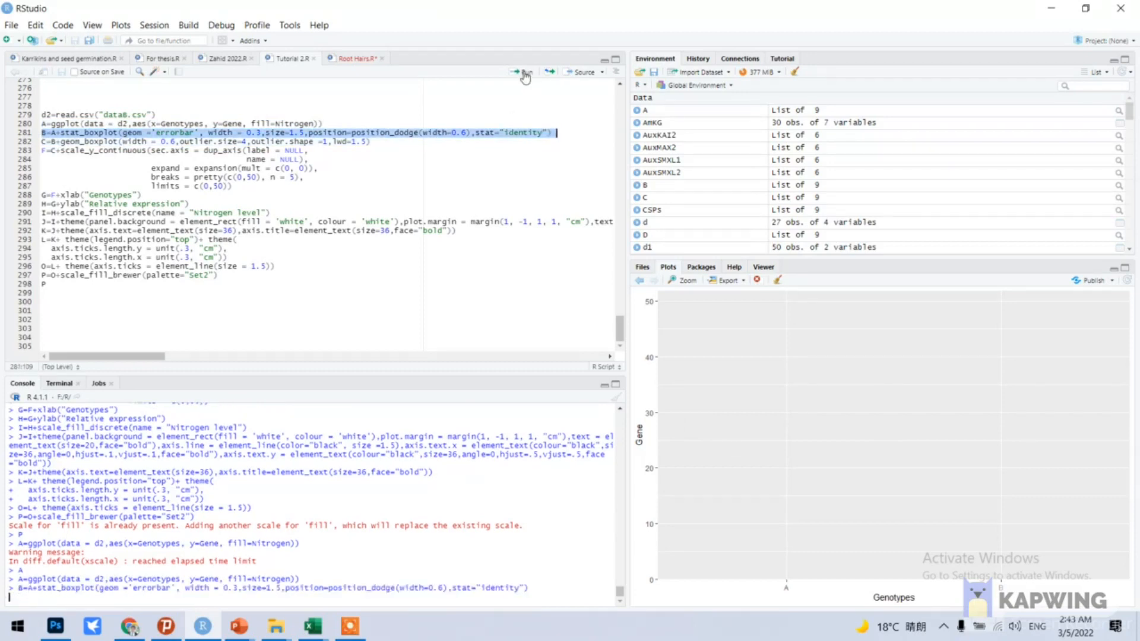
click(522, 71)
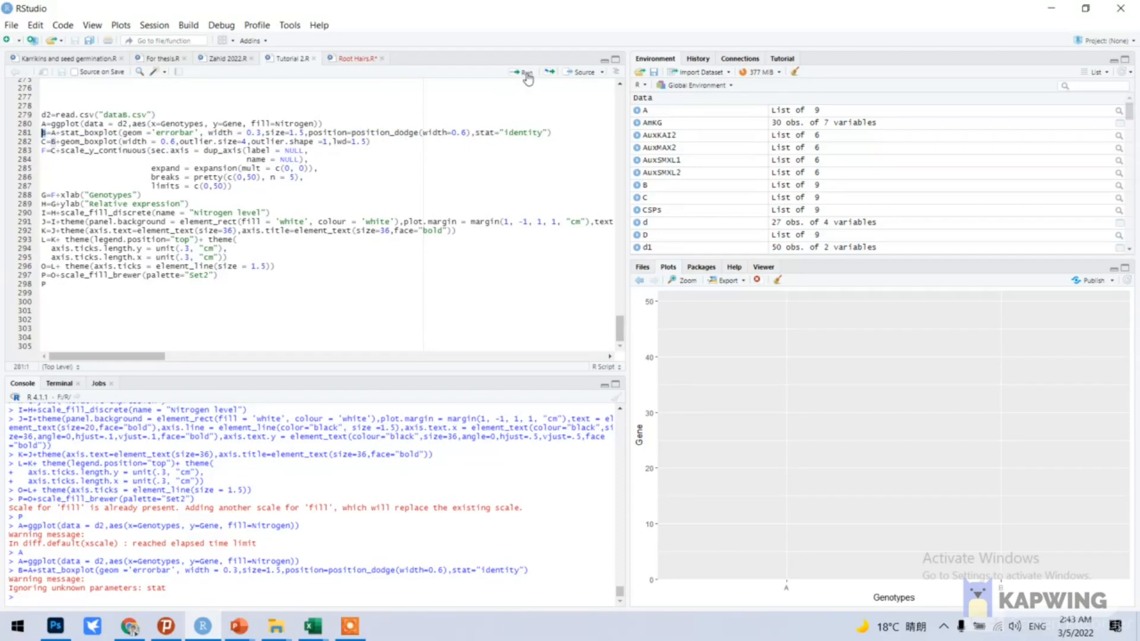
click(521, 72)
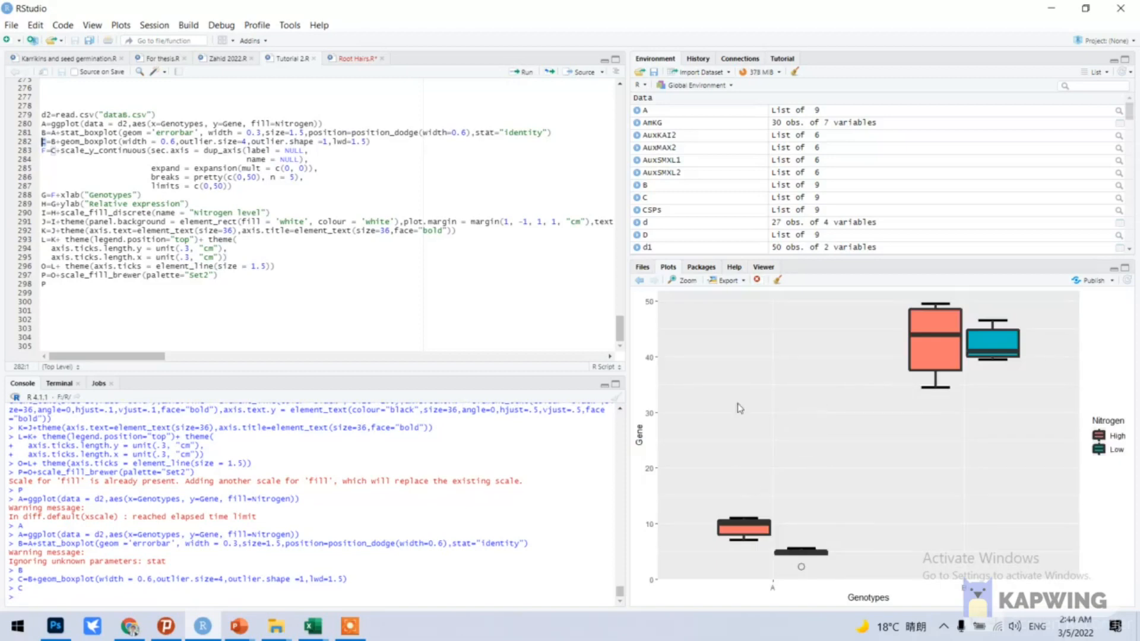
mouse_move(716, 508)
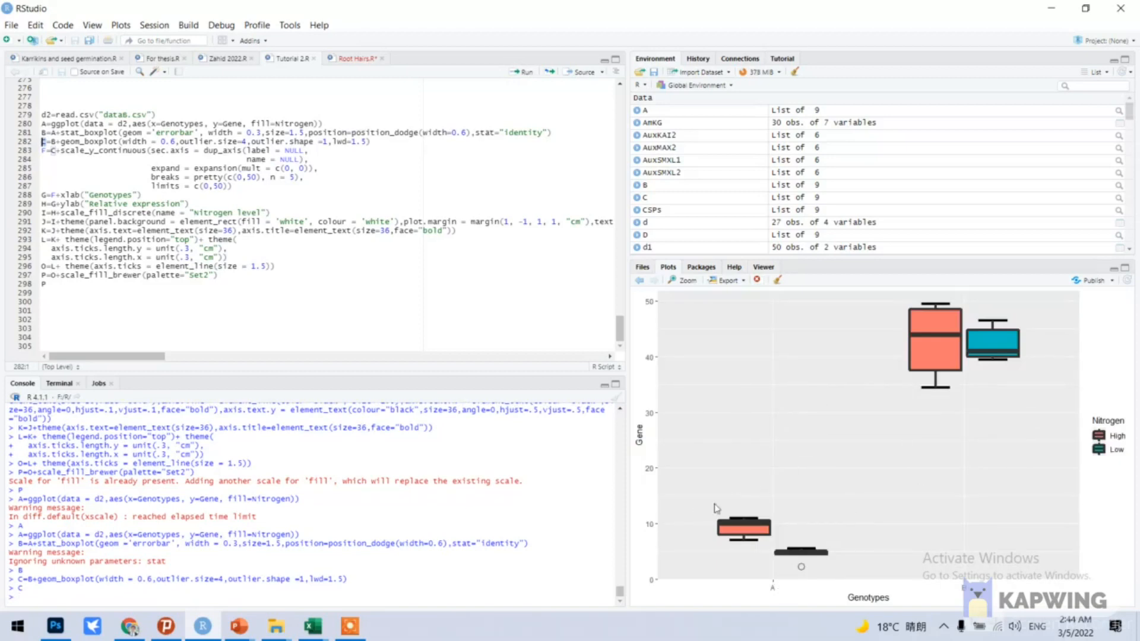
mouse_move(684, 405)
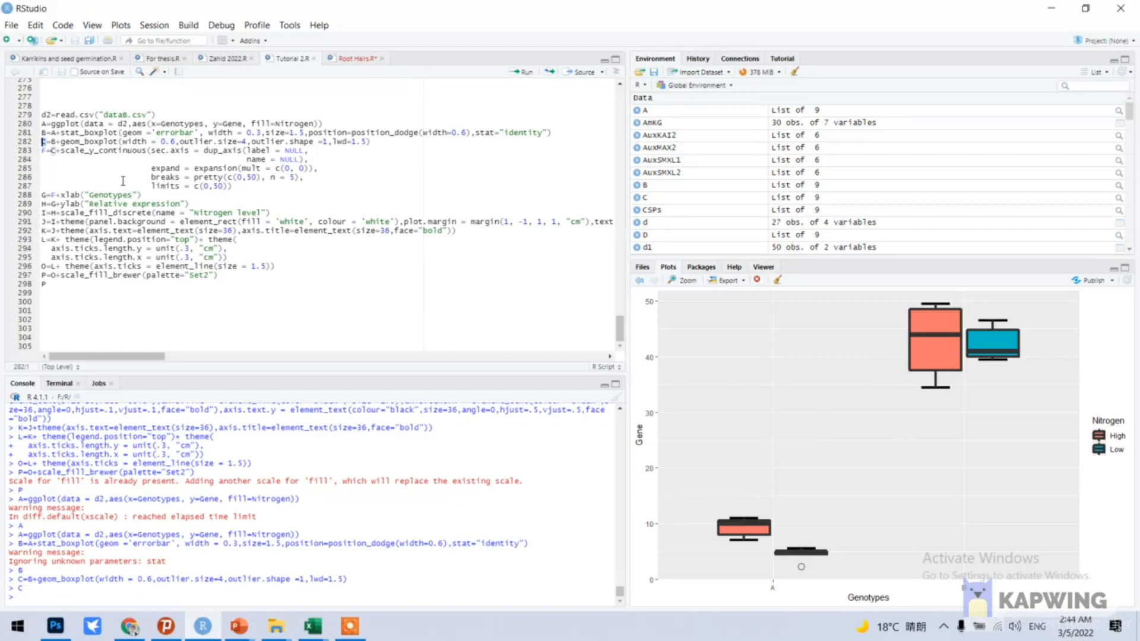
mouse_move(661, 567)
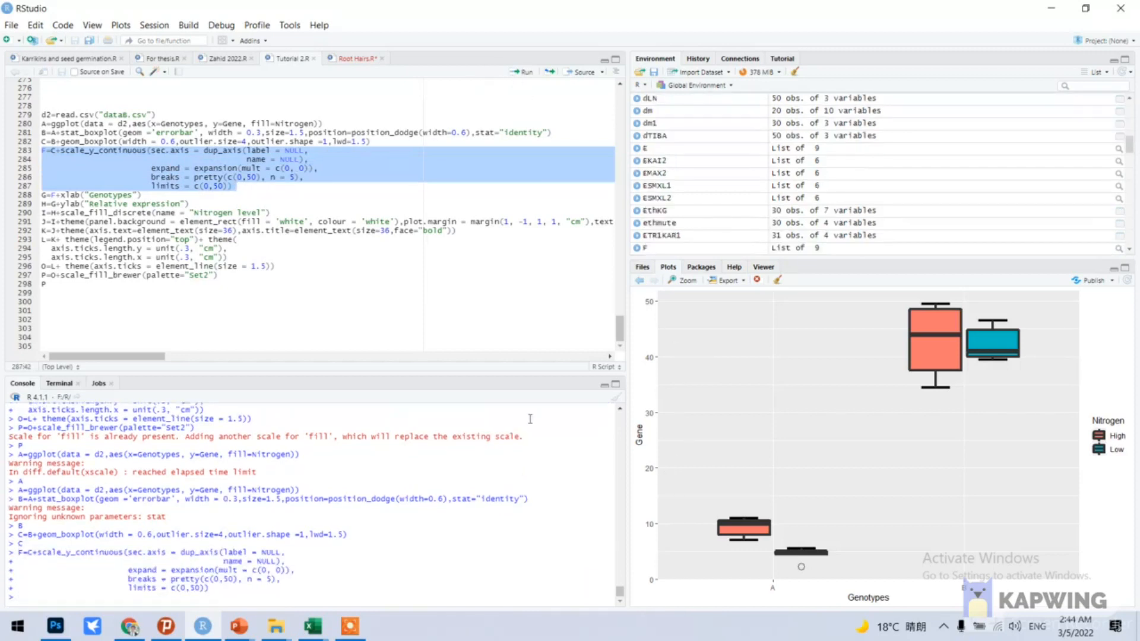
Apply the 0–50 y-axis scale with pretty breaks and redraw the plot
click(48, 150)
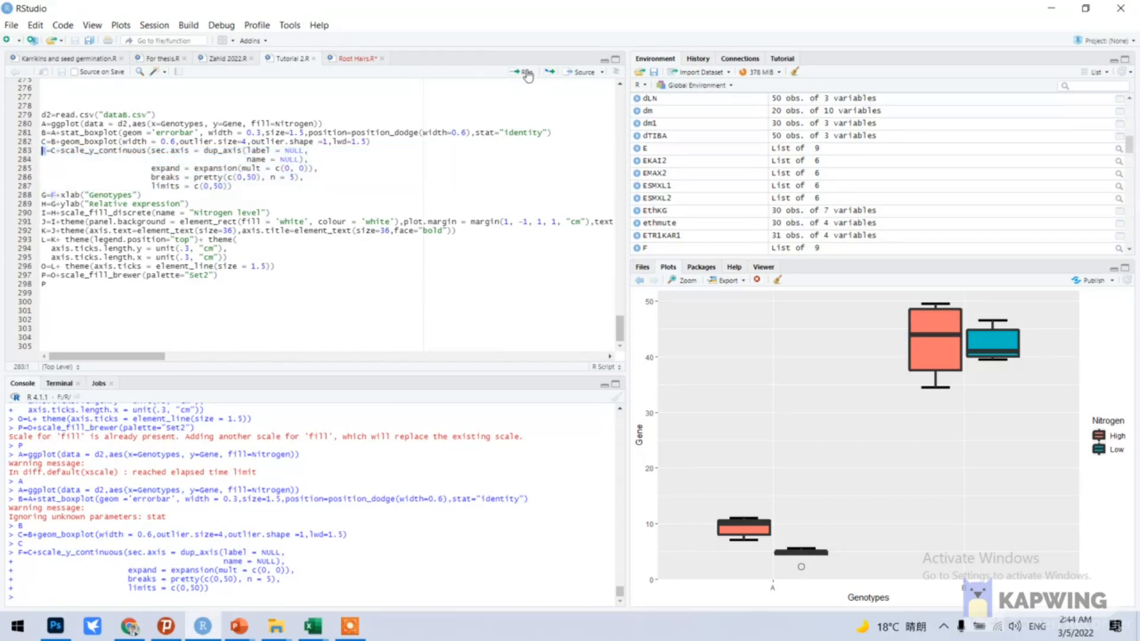
click(522, 71)
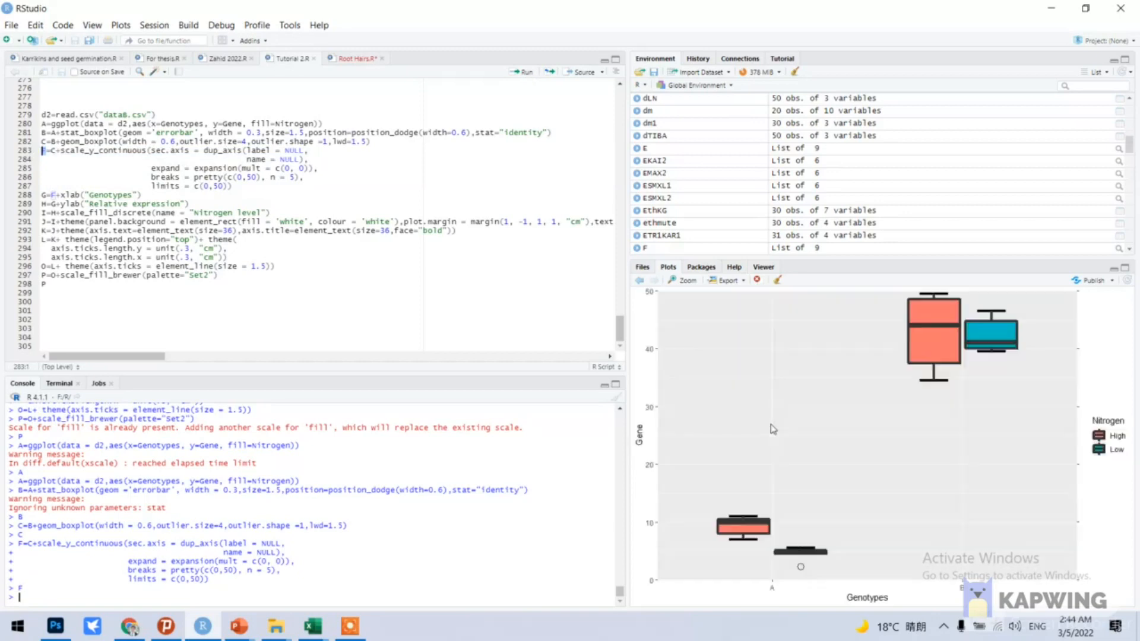
mouse_move(650, 525)
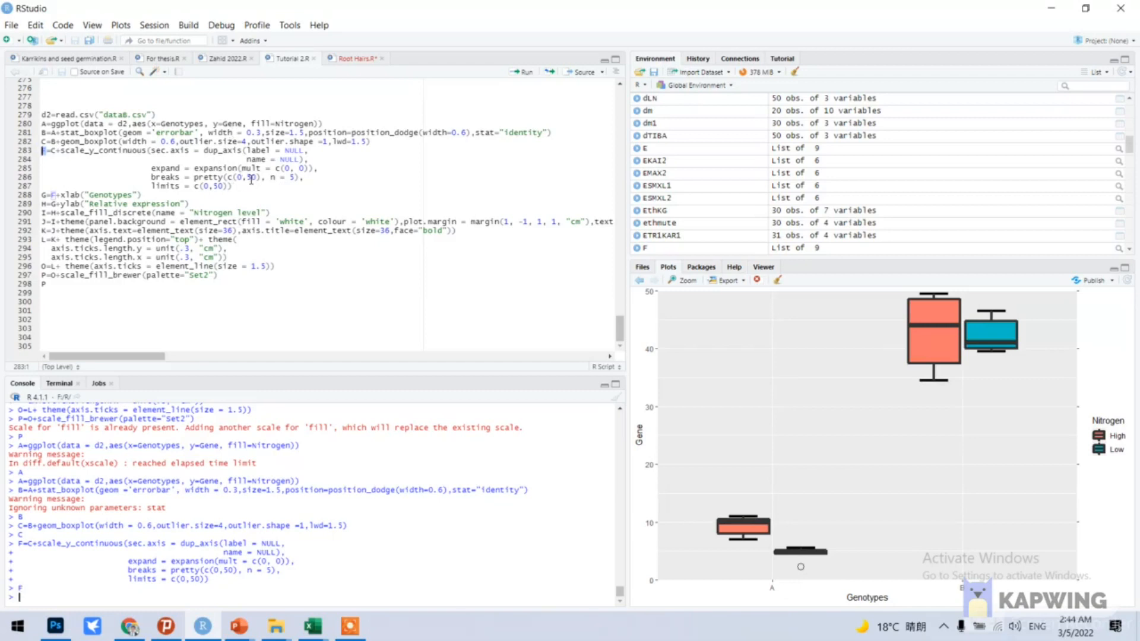
mouse_move(643, 302)
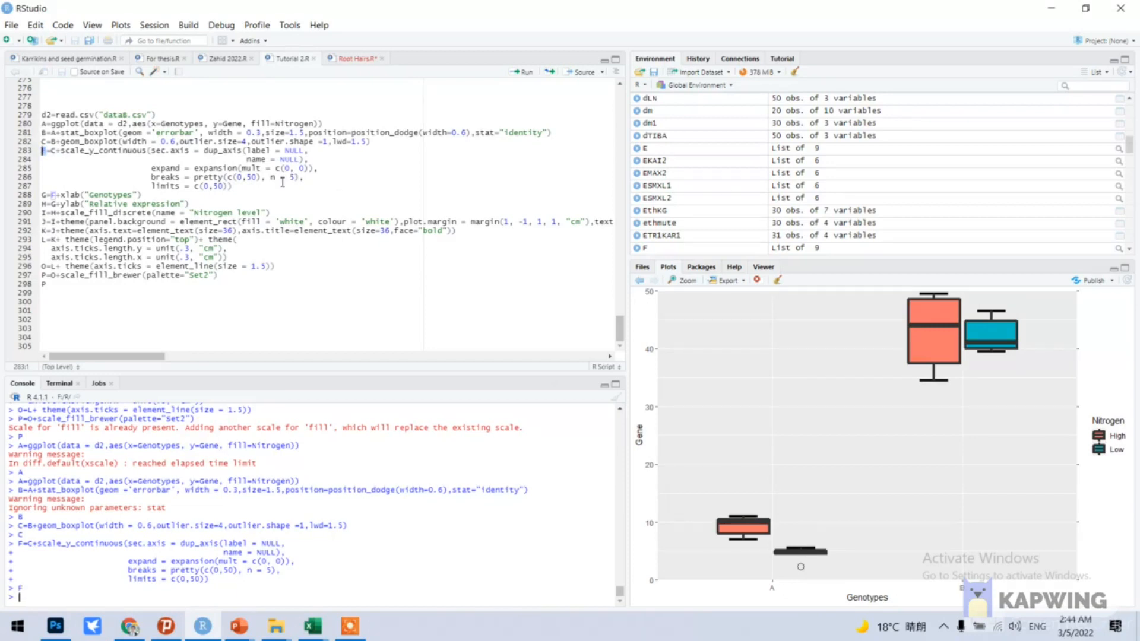
mouse_move(667, 420)
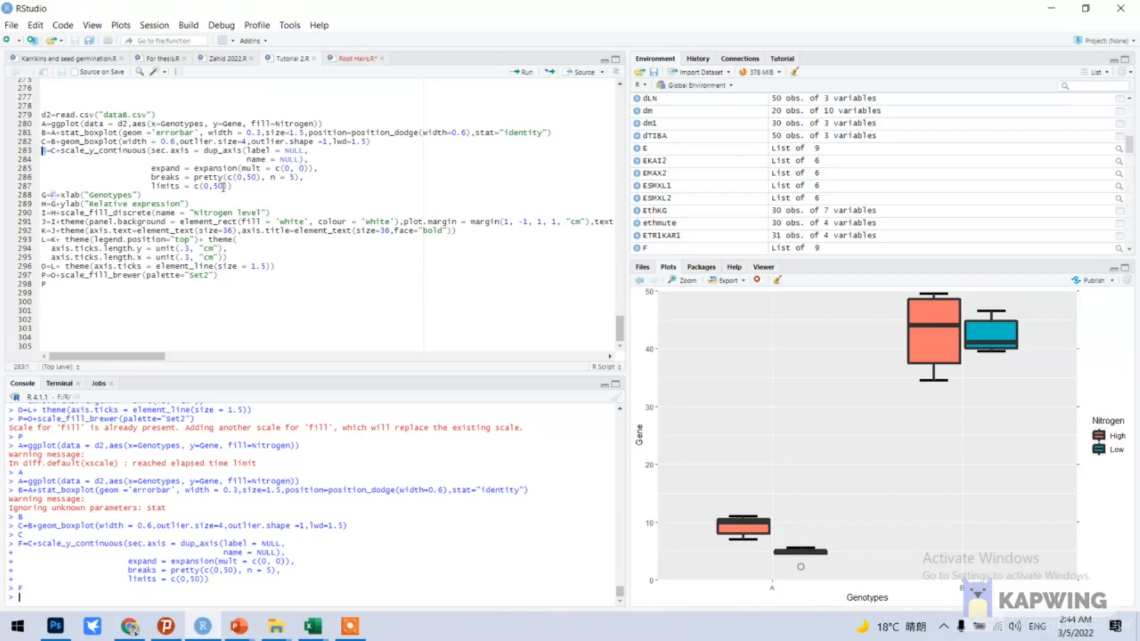
mouse_move(646, 454)
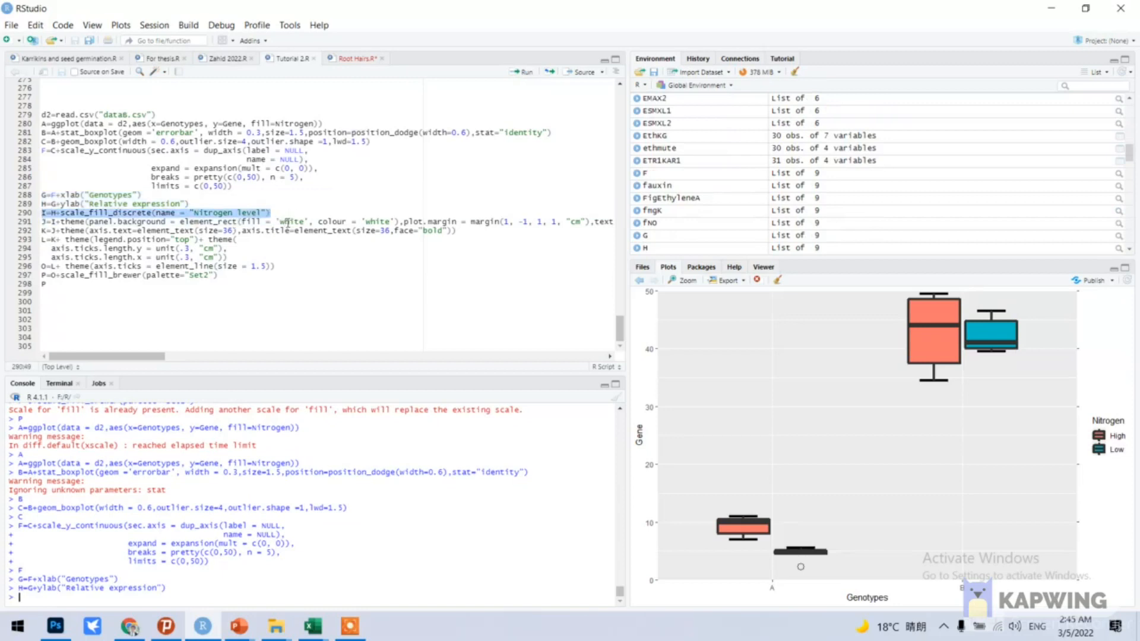
Name the legend Nitrogen level and apply a white panel theme with large bold axis text
click(520, 71)
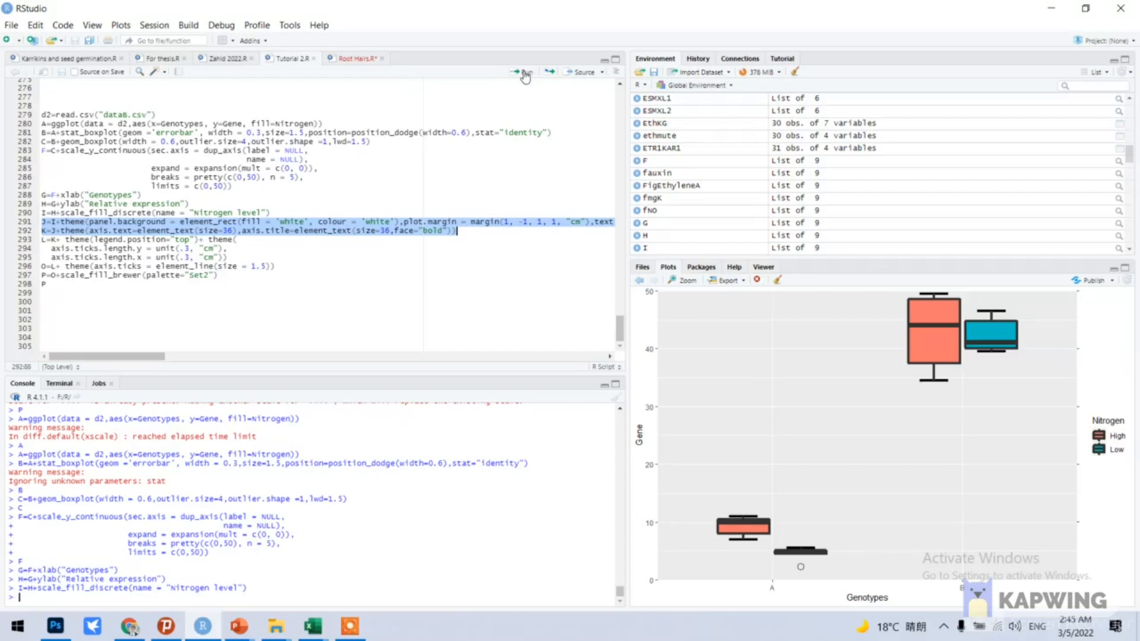
mouse_move(522, 71)
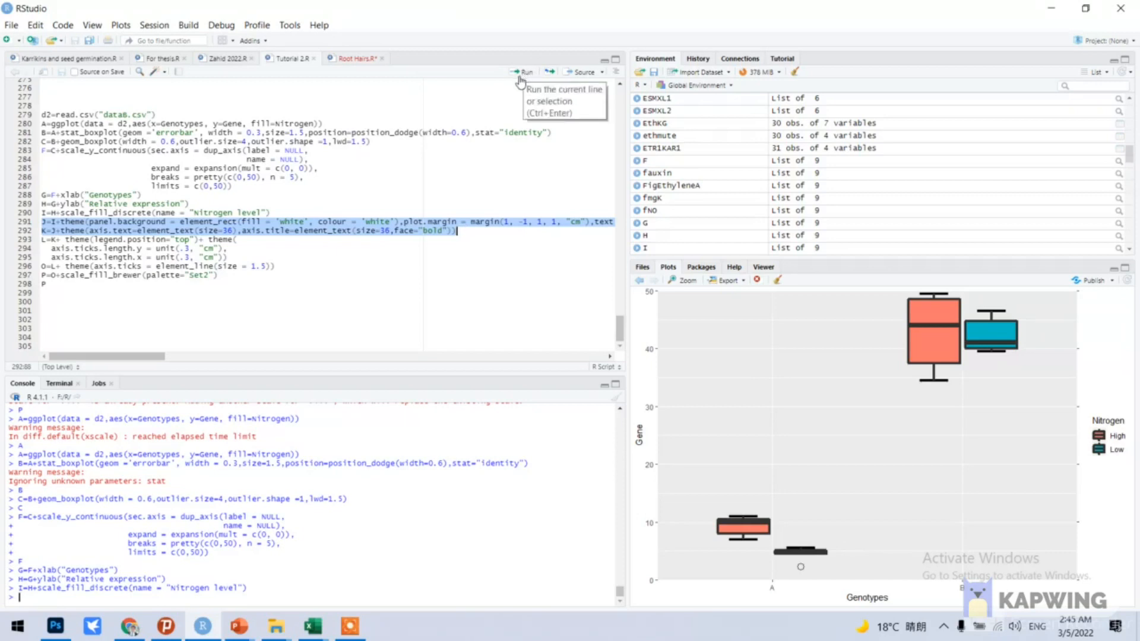
click(521, 72)
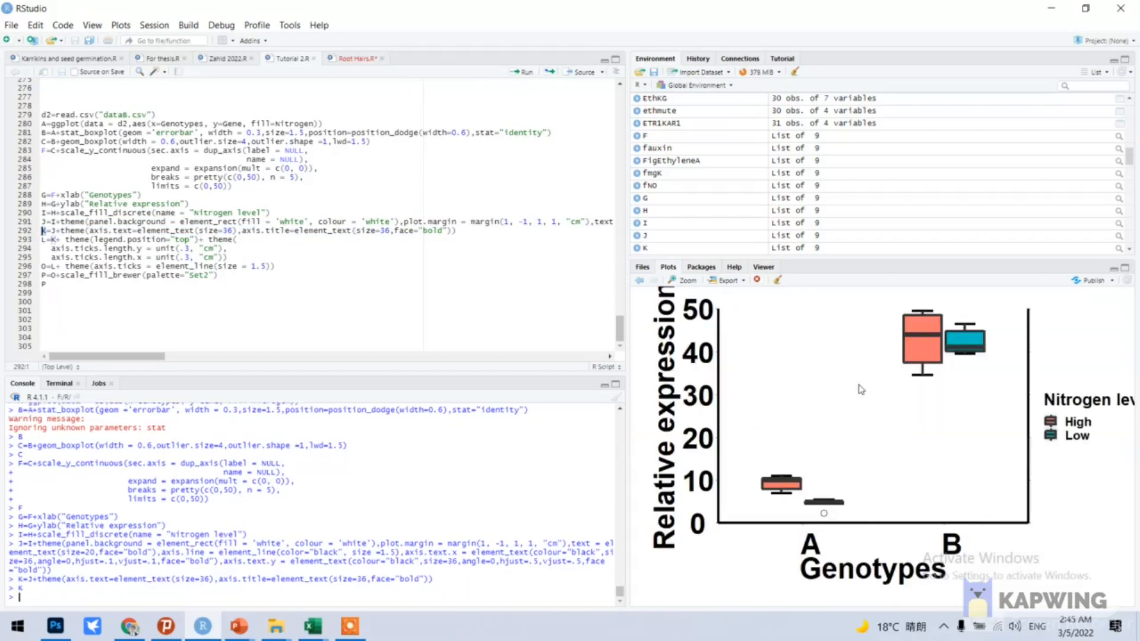
mouse_move(748, 415)
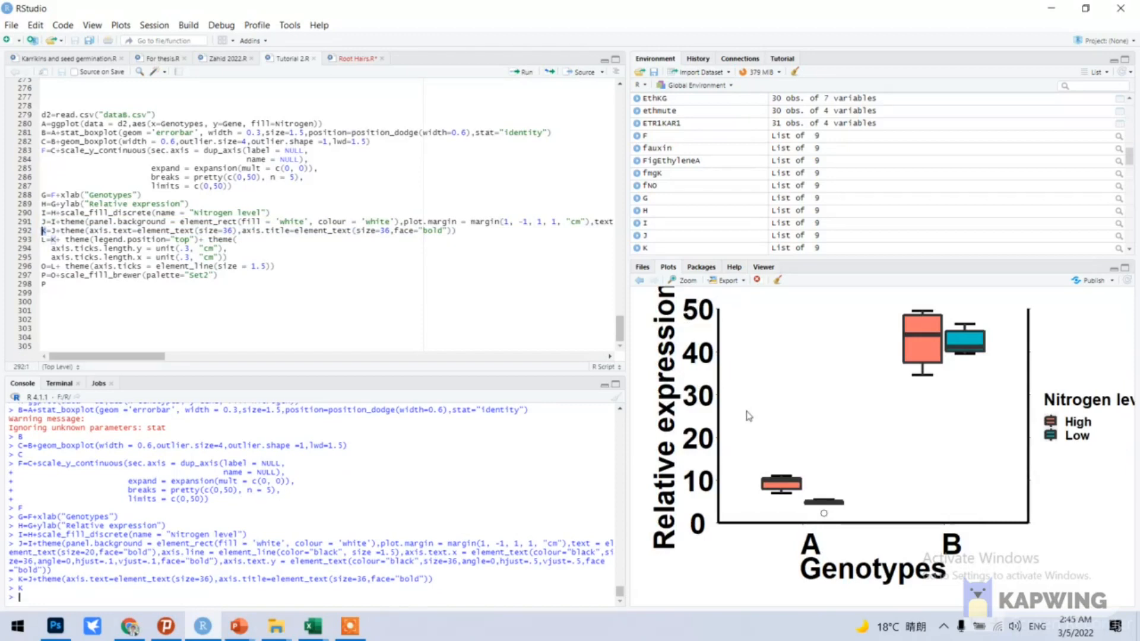
mouse_move(870, 441)
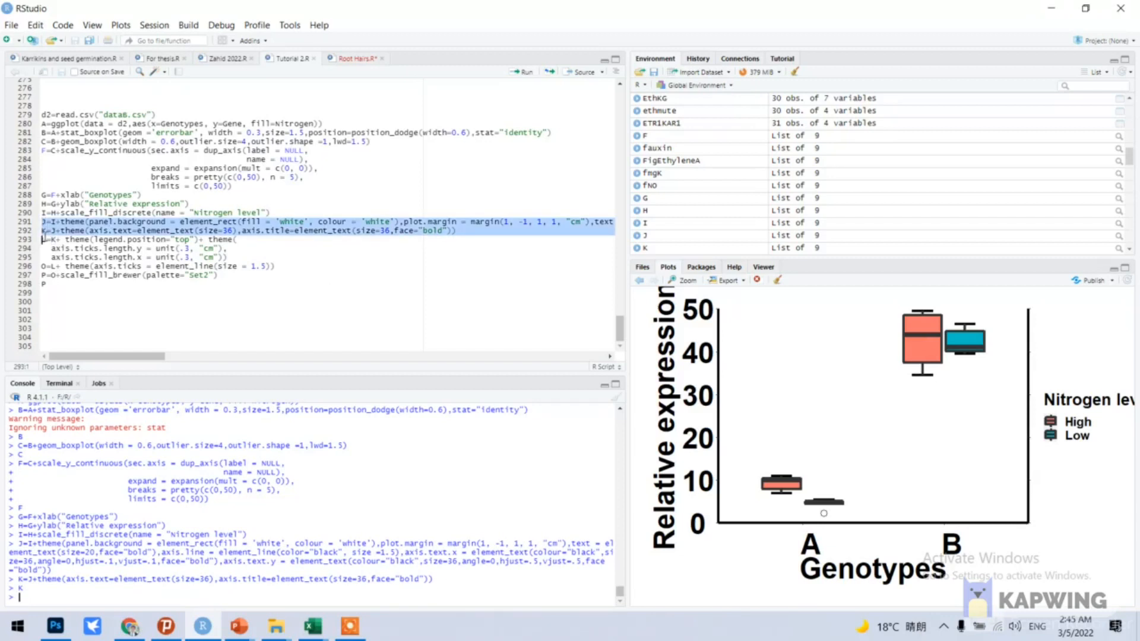
Move the legend to the top, thicken axis ticks and recolour boxes with Set2
click(239, 239)
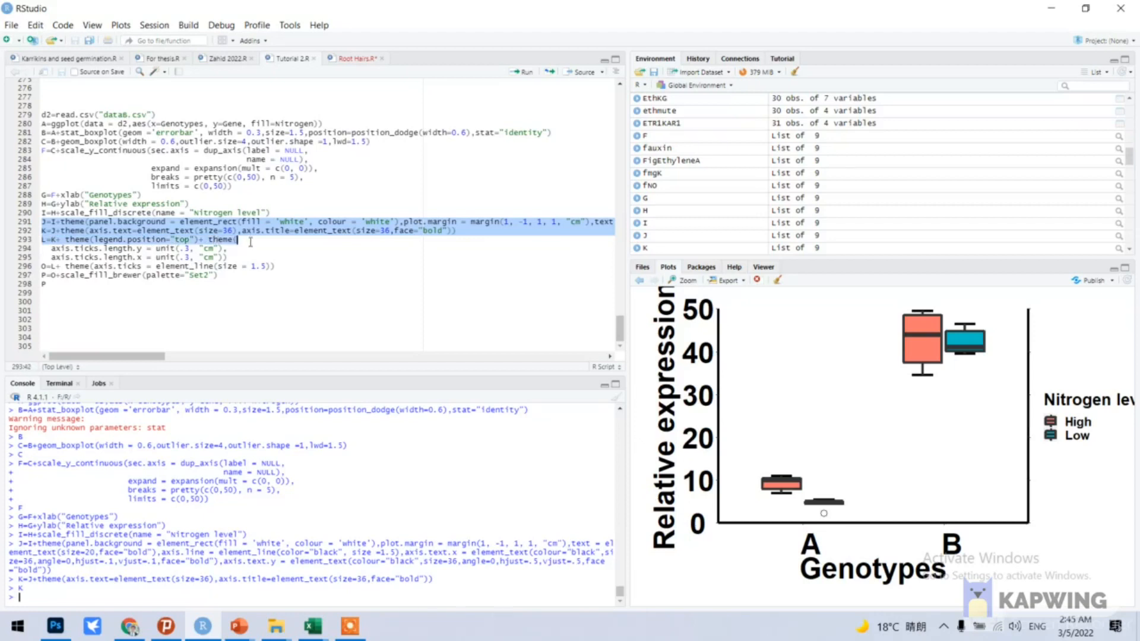
click(286, 266)
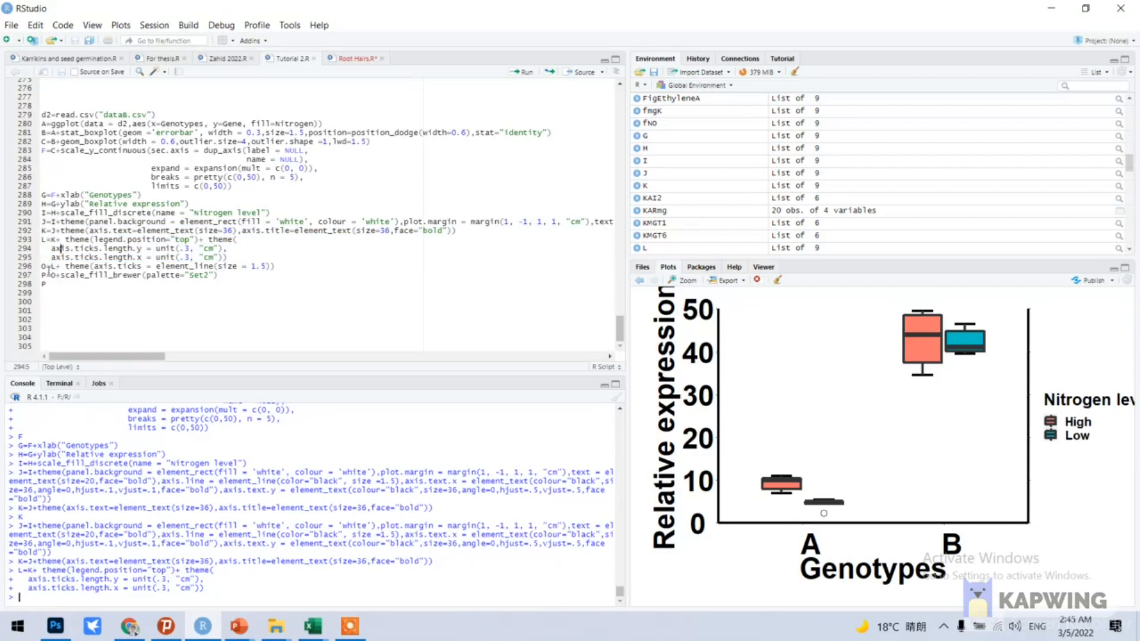
click(61, 266)
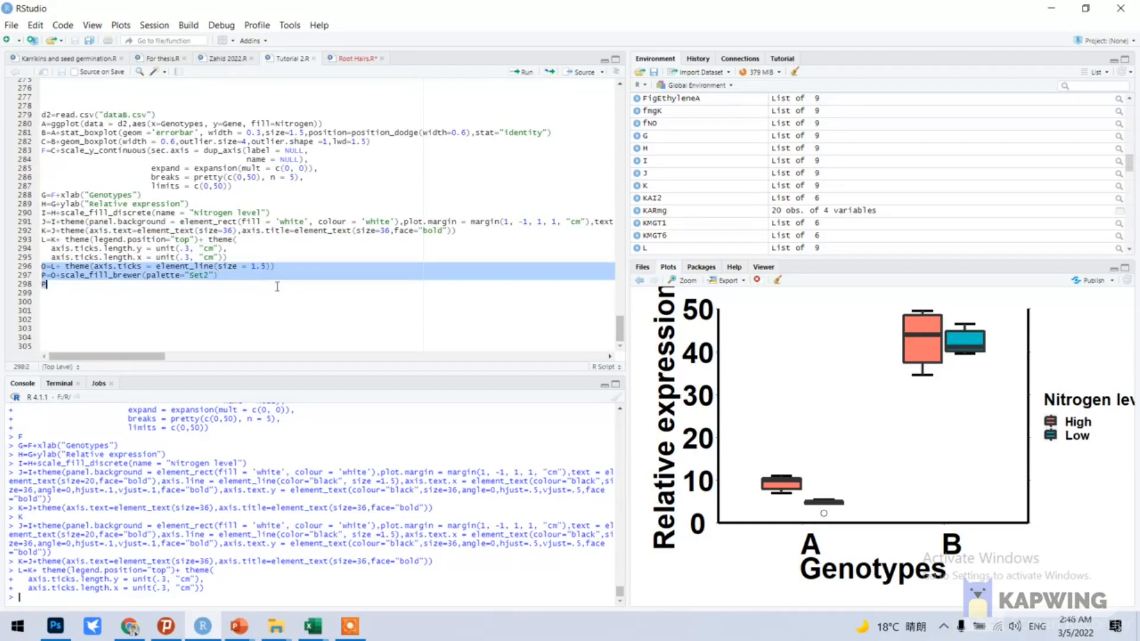
click(522, 71)
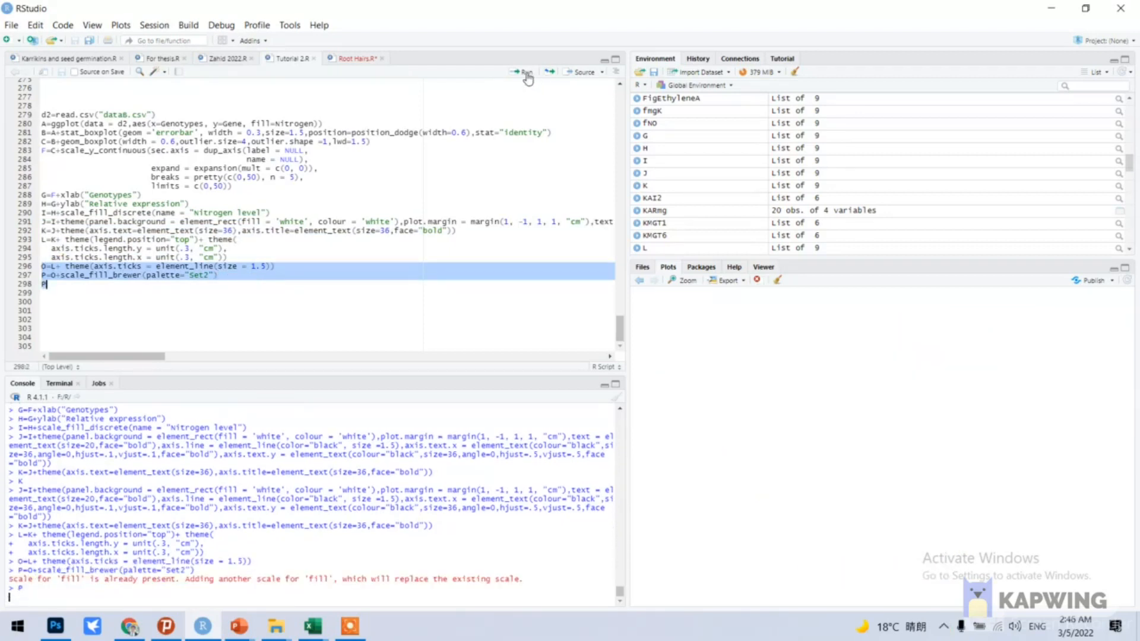
click(522, 71)
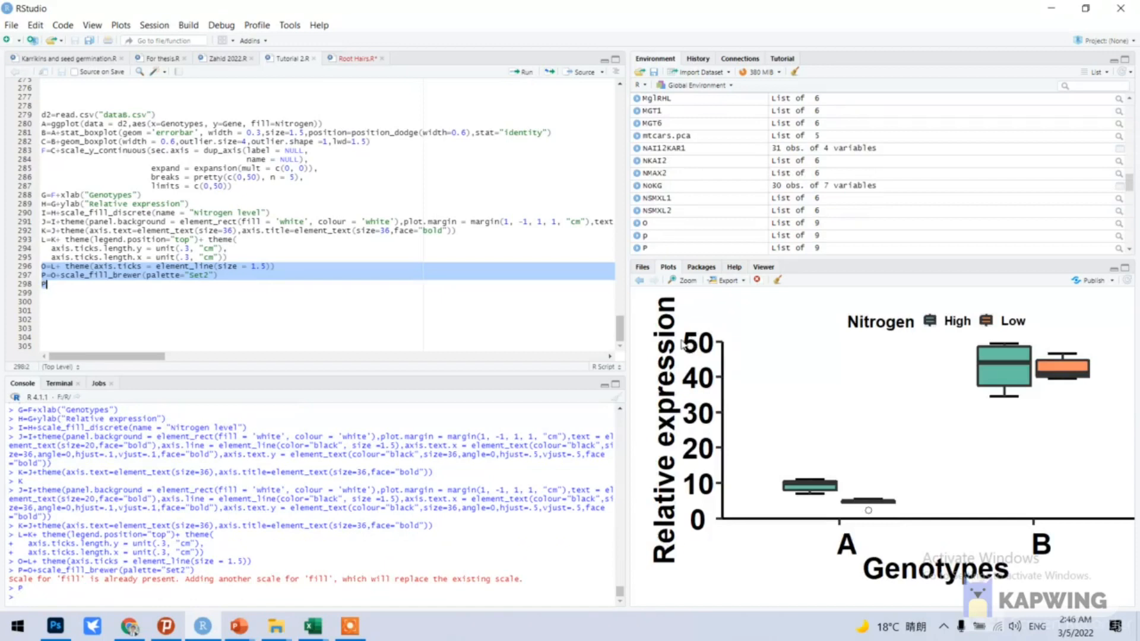
mouse_move(682, 279)
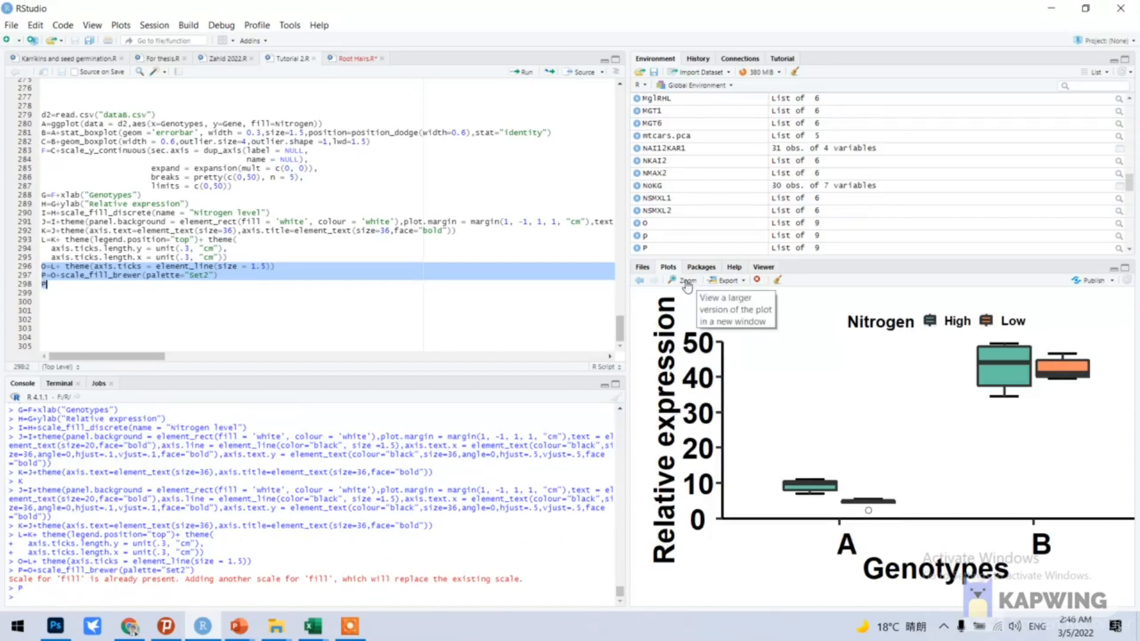
click(682, 279)
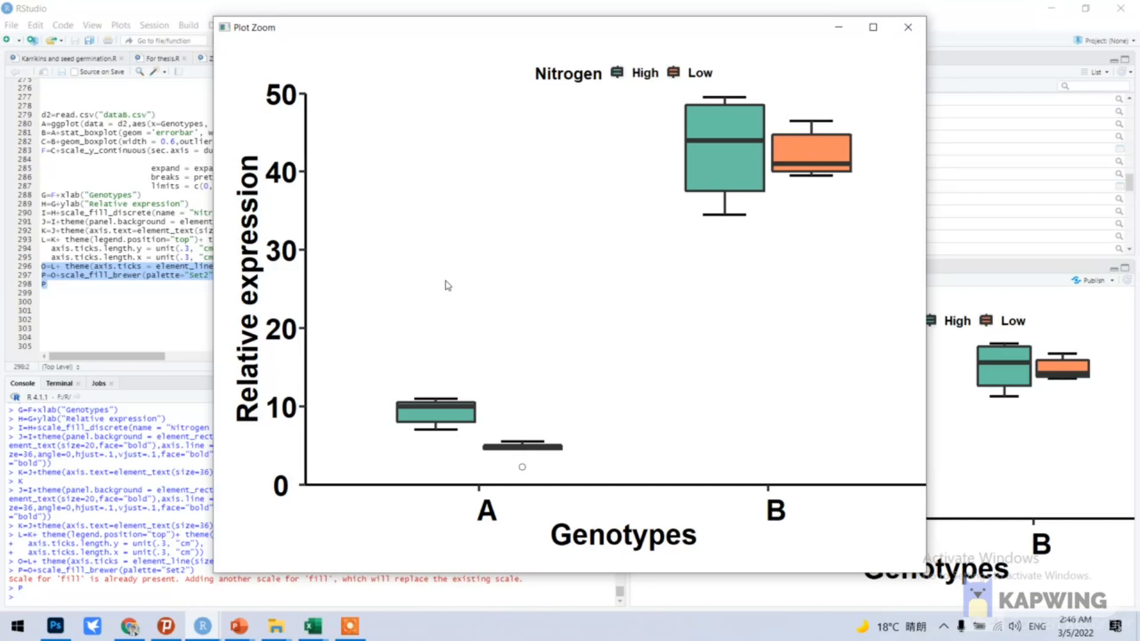
click(907, 27)
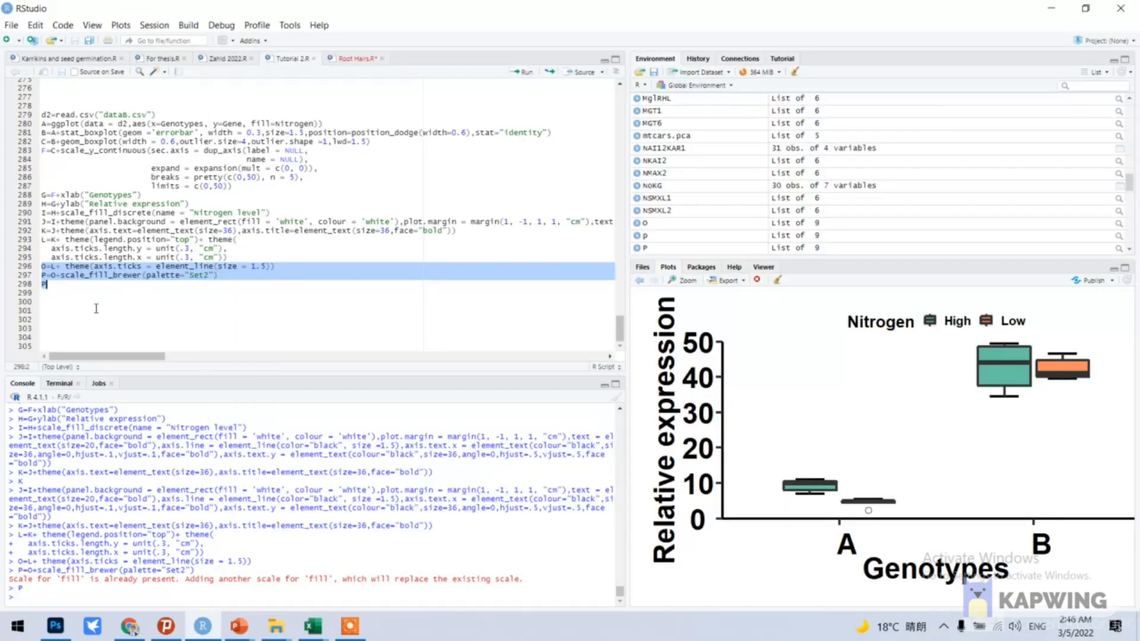